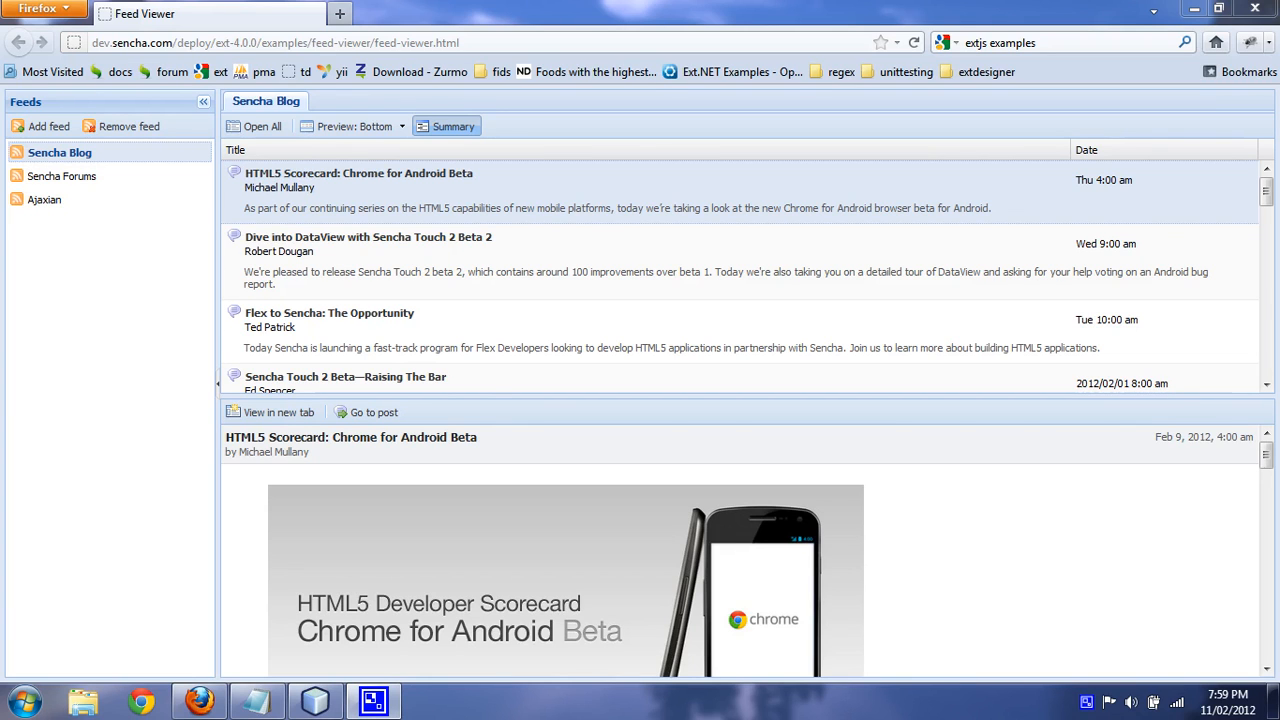
mouse_move(536, 410)
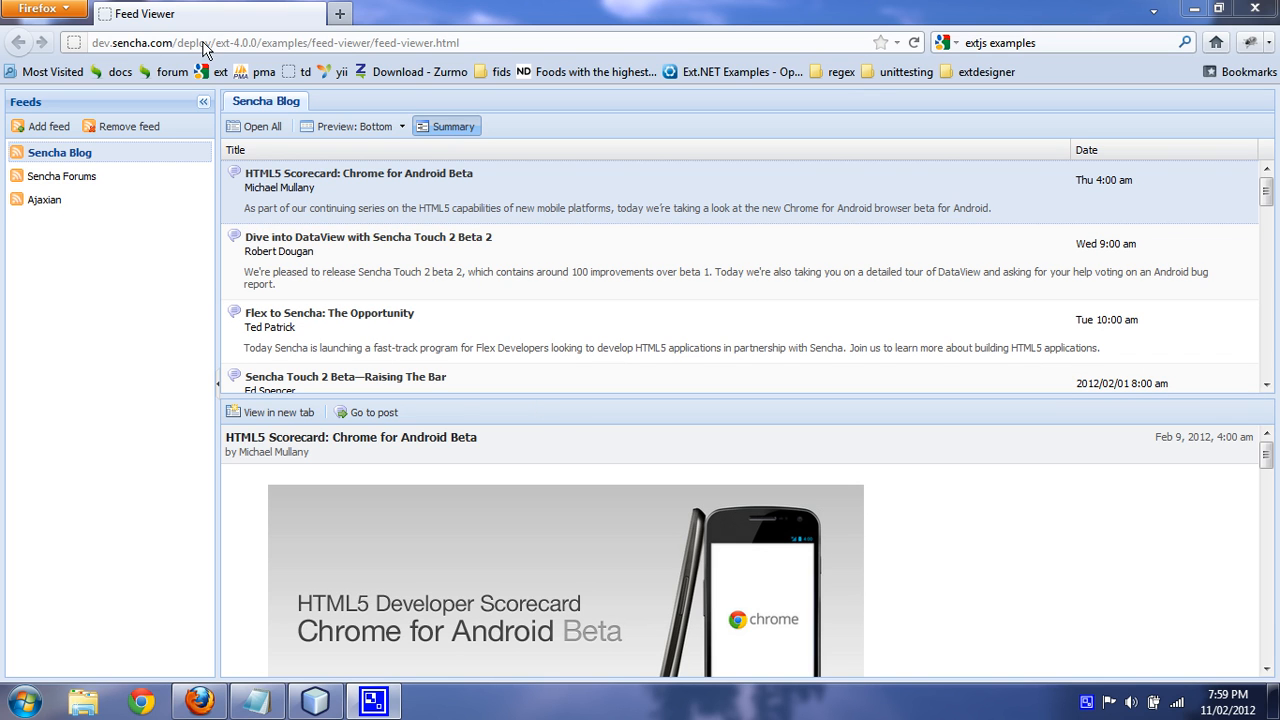
mouse_move(208, 128)
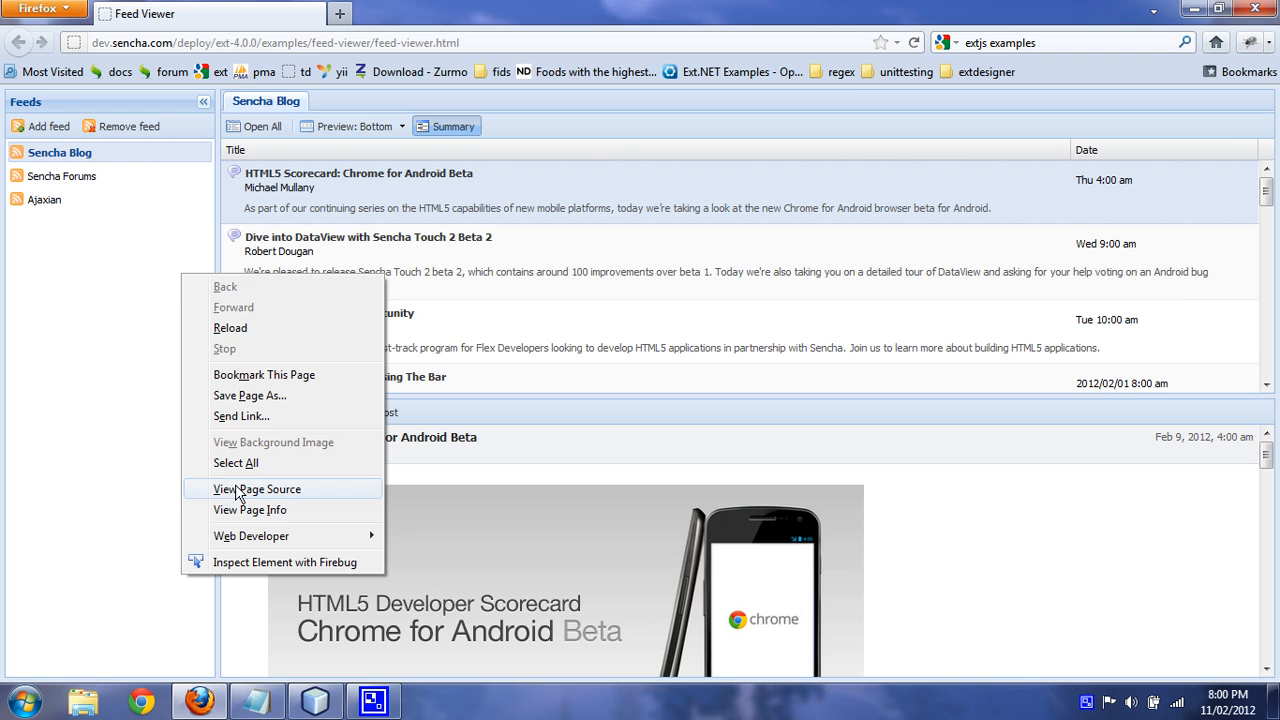
View the Feed Viewer page's raw source, which holds only script includes.
left_click(256, 488)
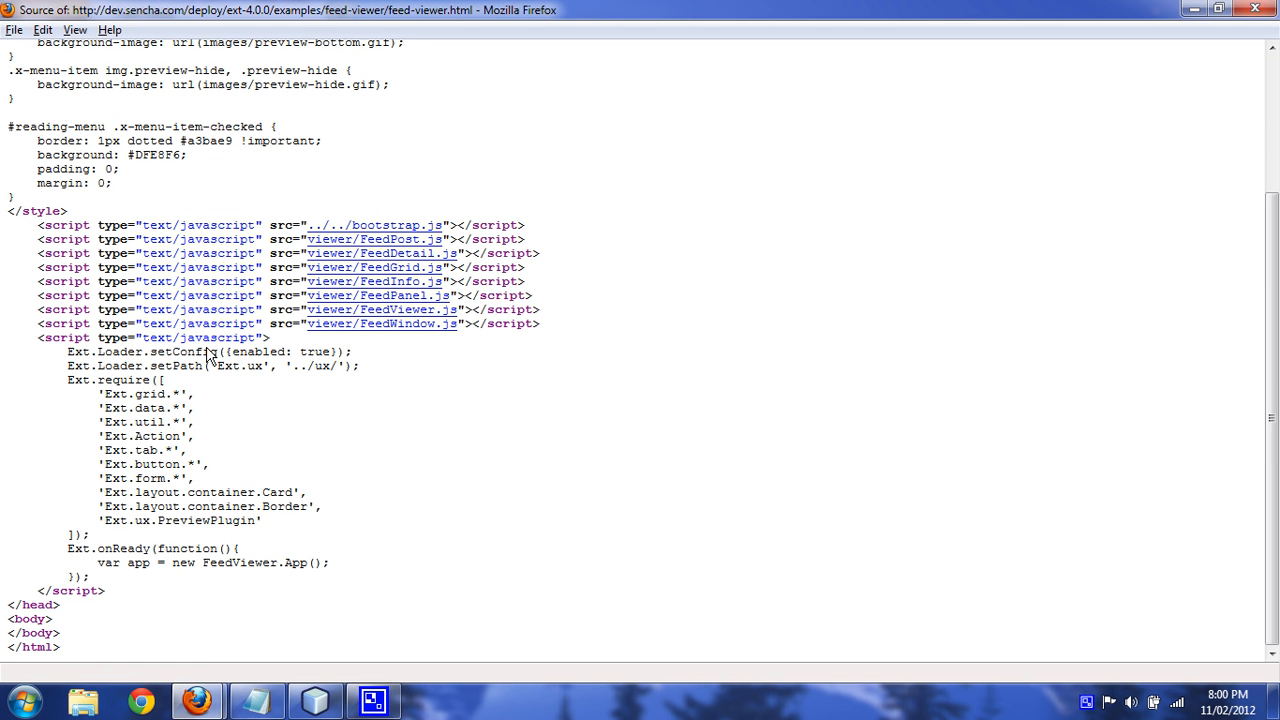
scroll("up", 3)
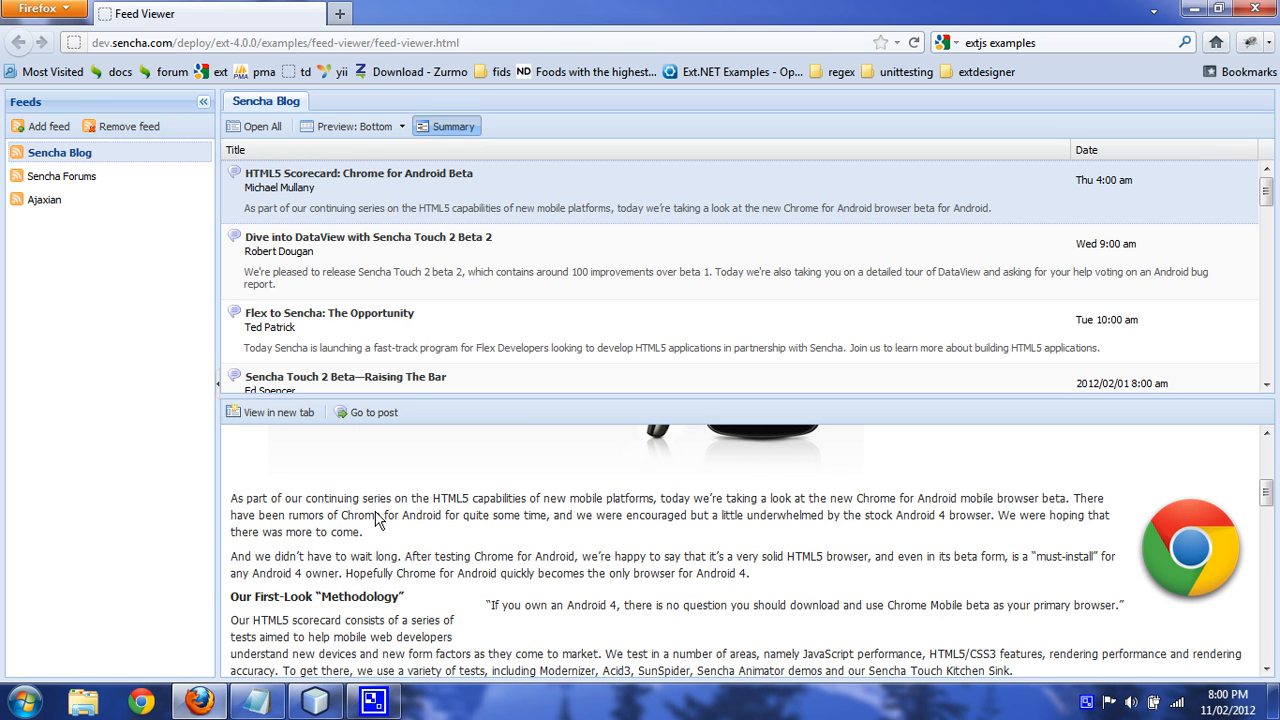
mouse_move(444, 512)
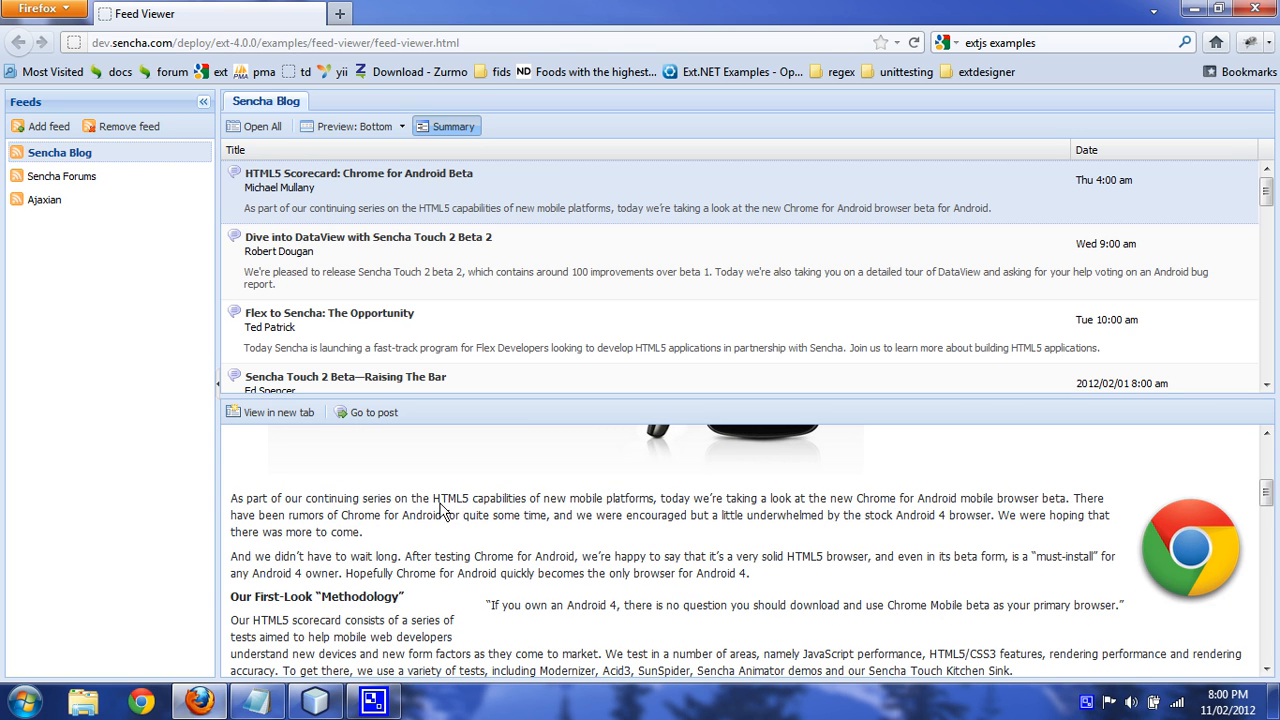
mouse_move(364, 428)
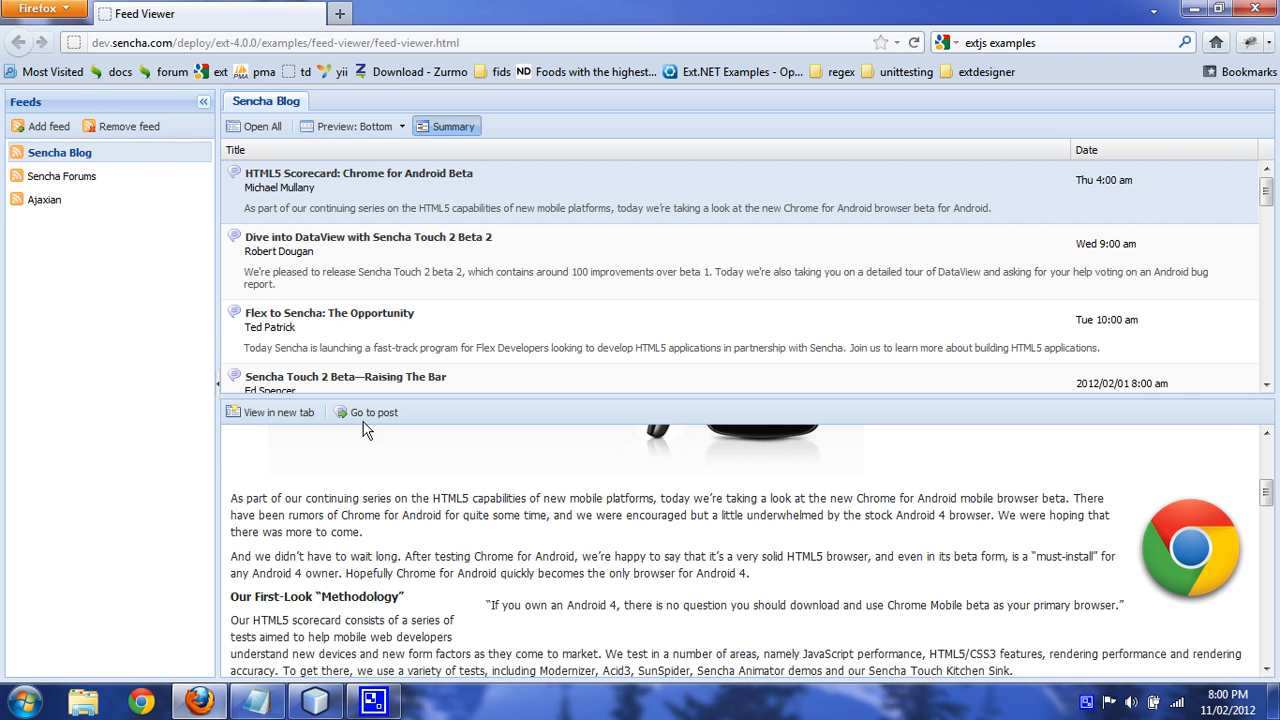
Inspect the article content with Firebug to see the rendered page structure.
right_click(368, 430)
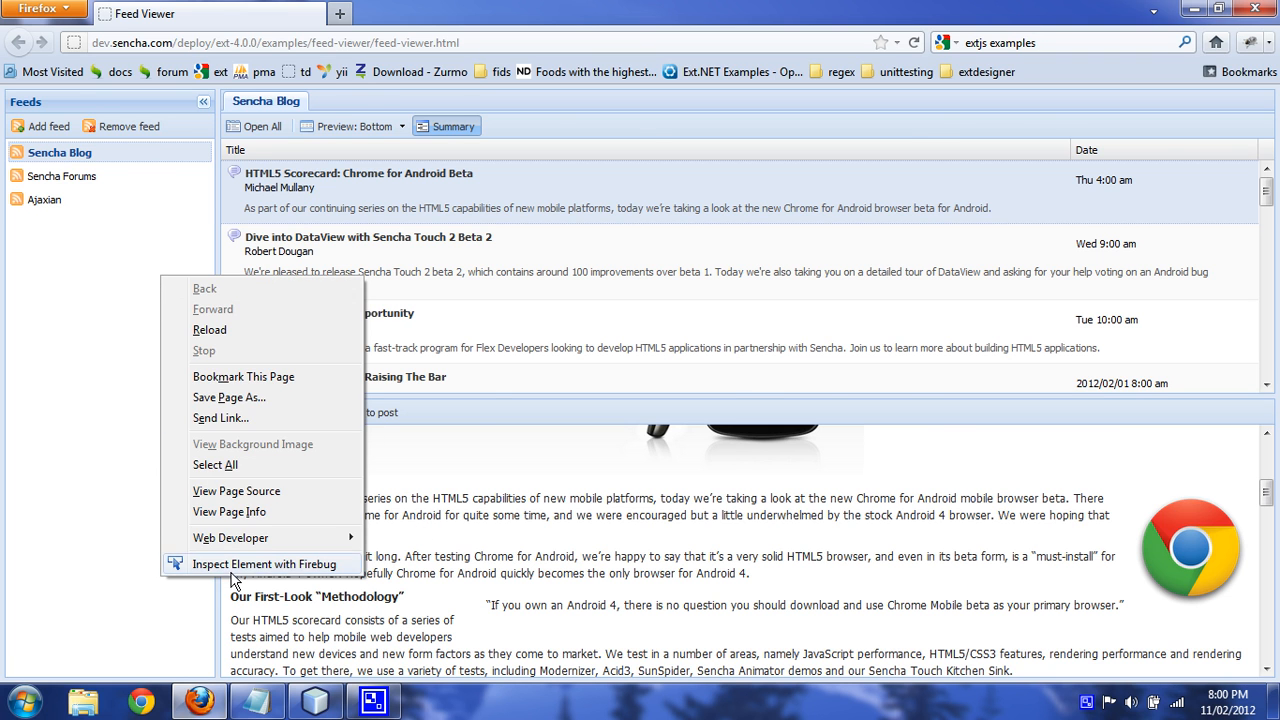
left_click(266, 564)
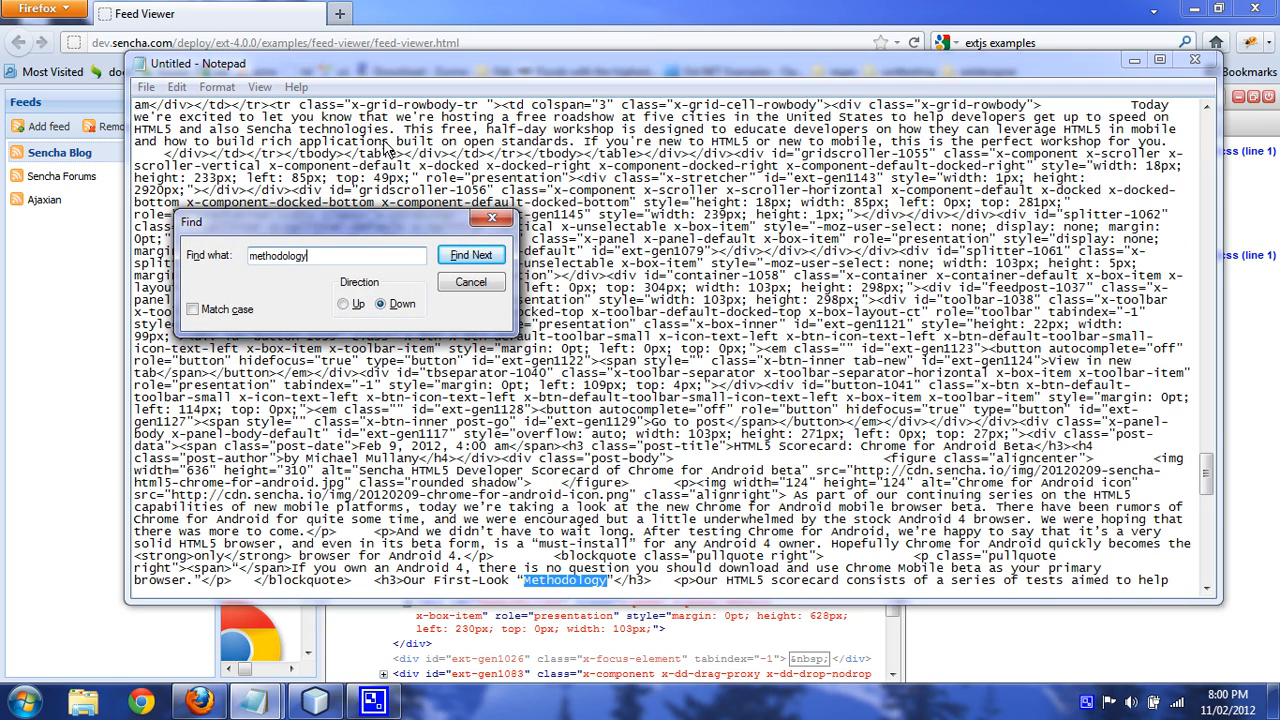
mouse_move(1012, 108)
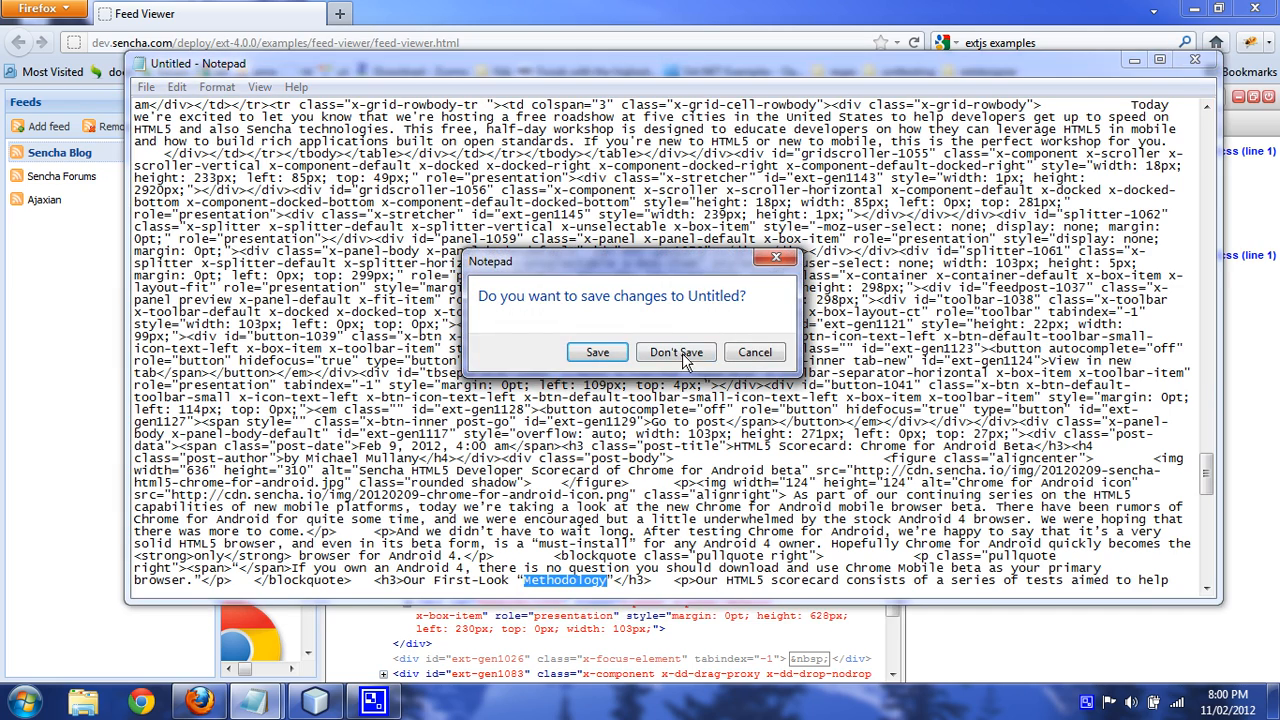
Discard the untitled note and extract the ajaxscraper zip into an ajaxscraper folder.
left_click(676, 352)
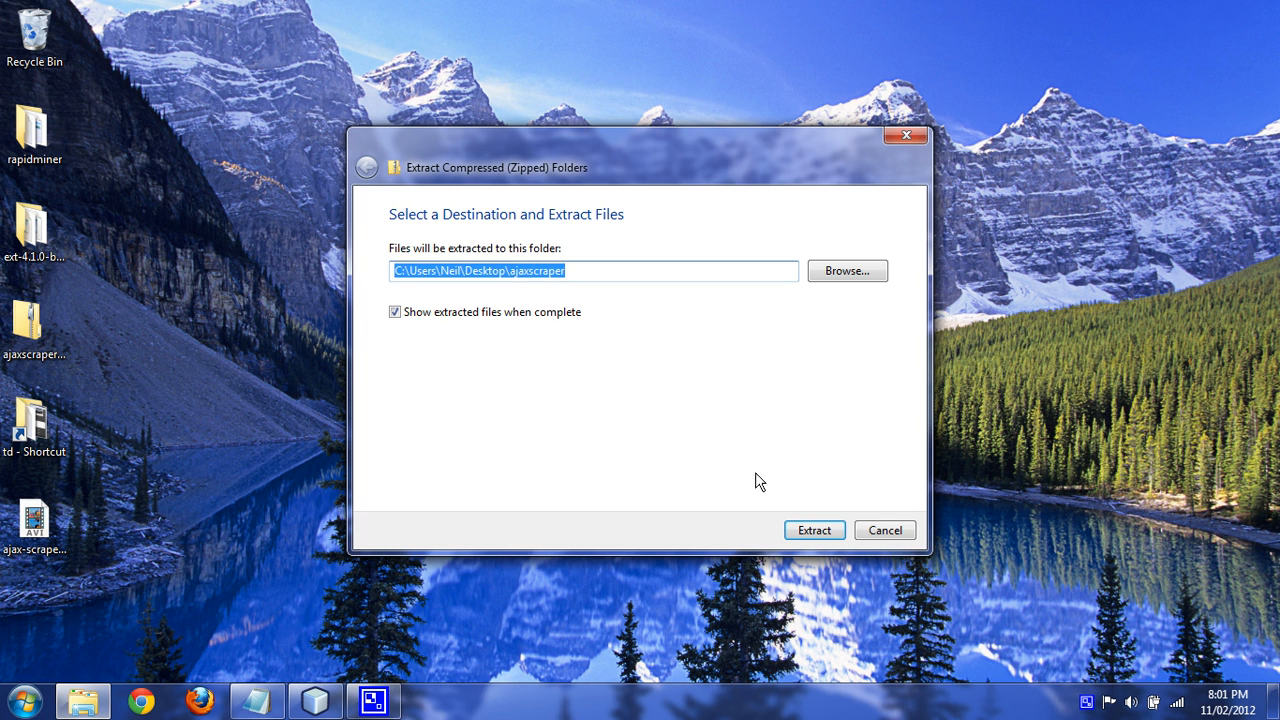
left_click(814, 530)
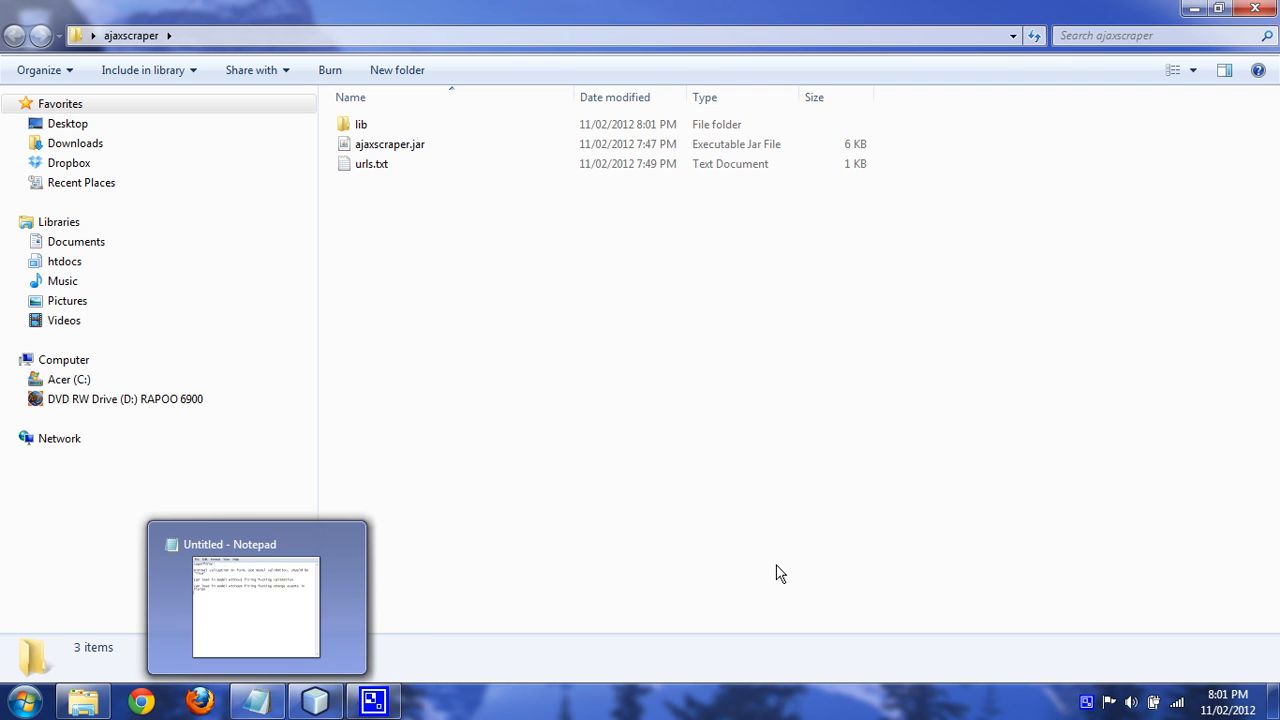
Look inside the lib folder of jars, then return and select urls.txt.
left_click(372, 164)
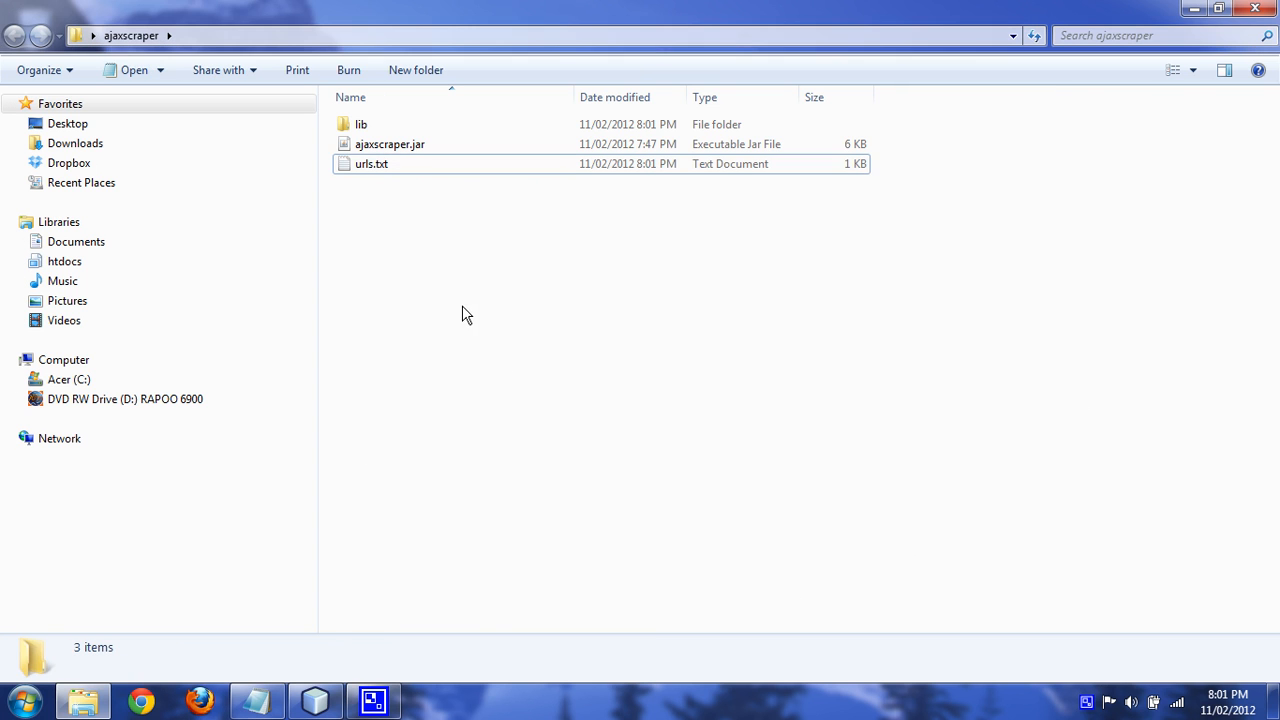
double_click(360, 124)
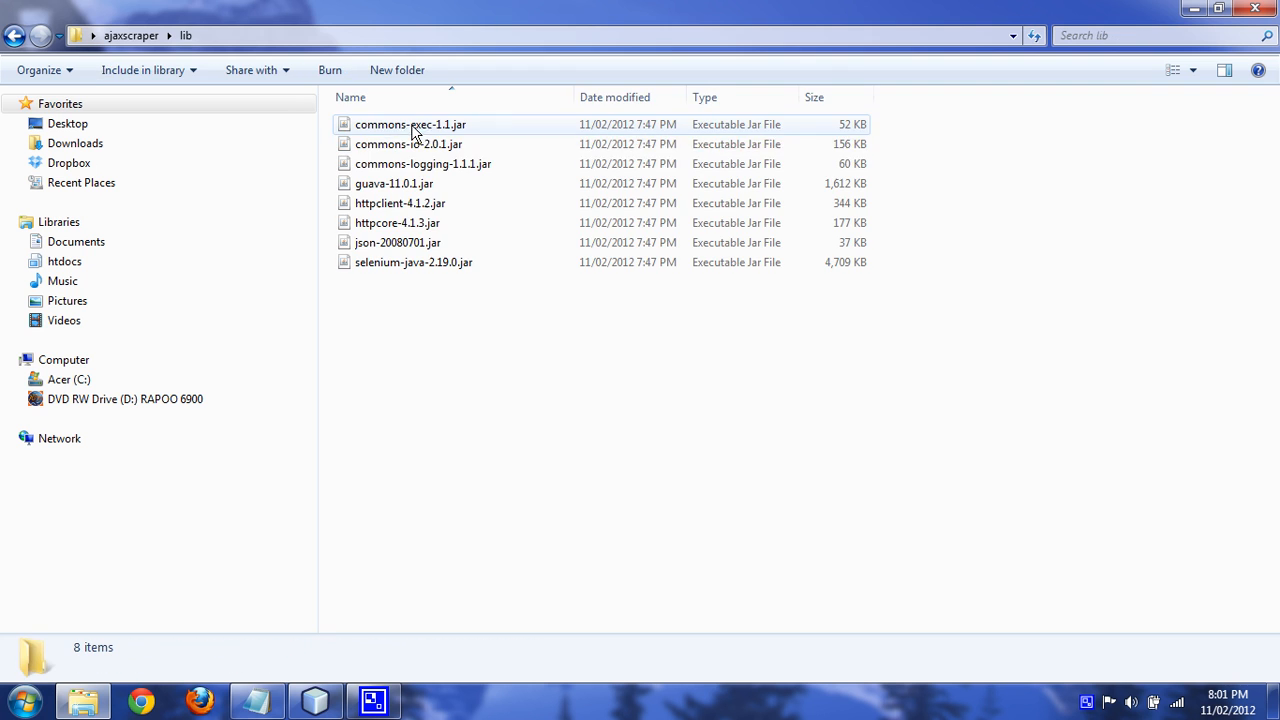
left_click(14, 36)
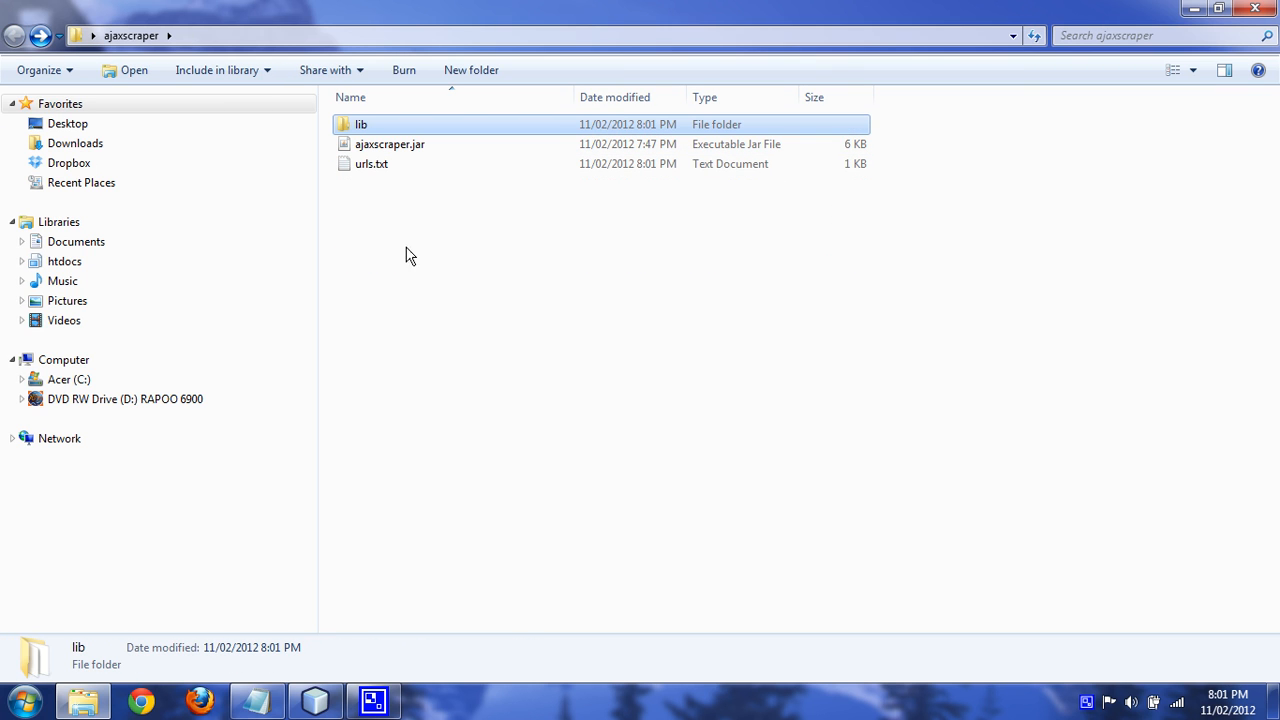
left_click(372, 164)
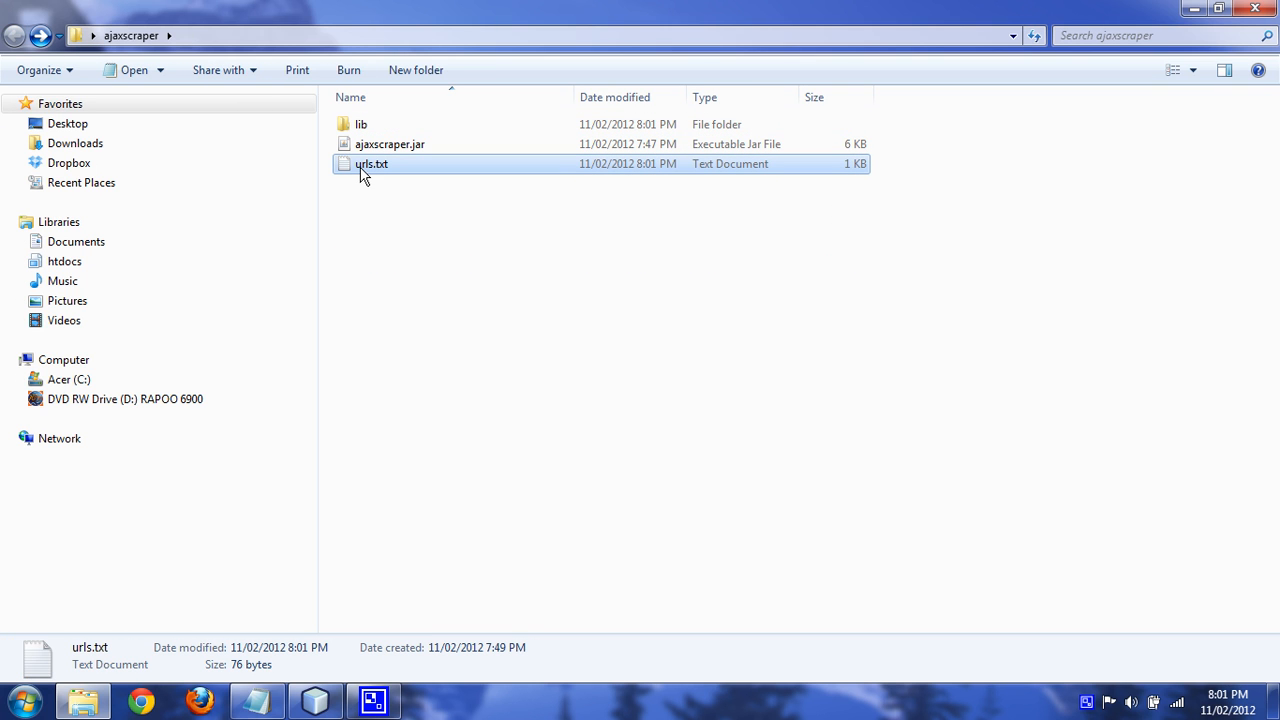
Add the rapidminer.com and vancouverdata.blogspot.com addresses to urls.txt, then delete the added lines.
double_click(372, 164)
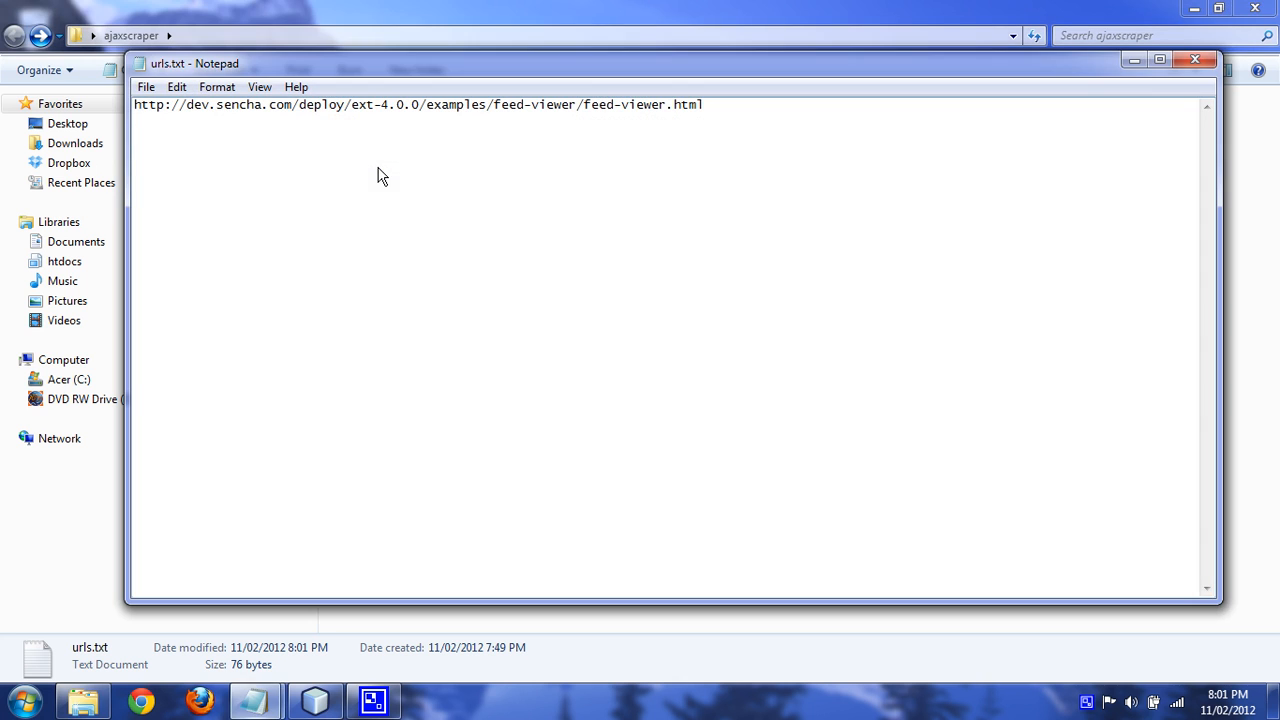
mouse_move(380, 184)
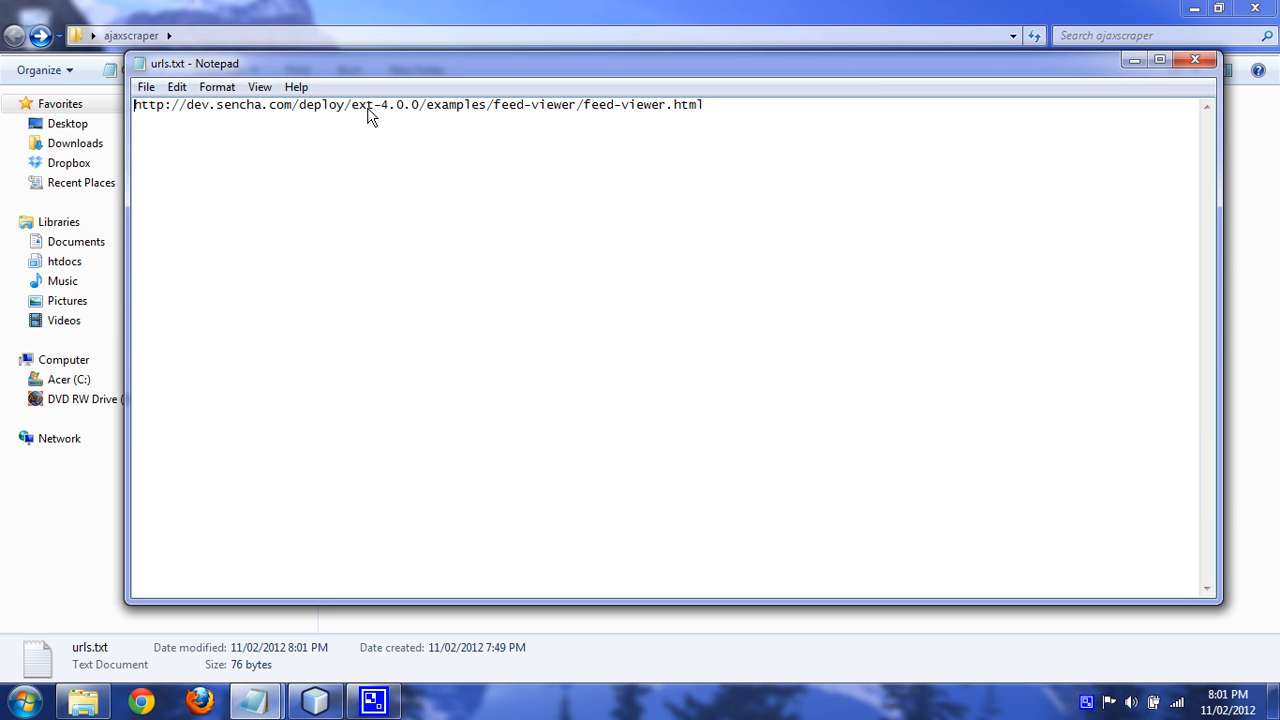
type("http://www.rapid")
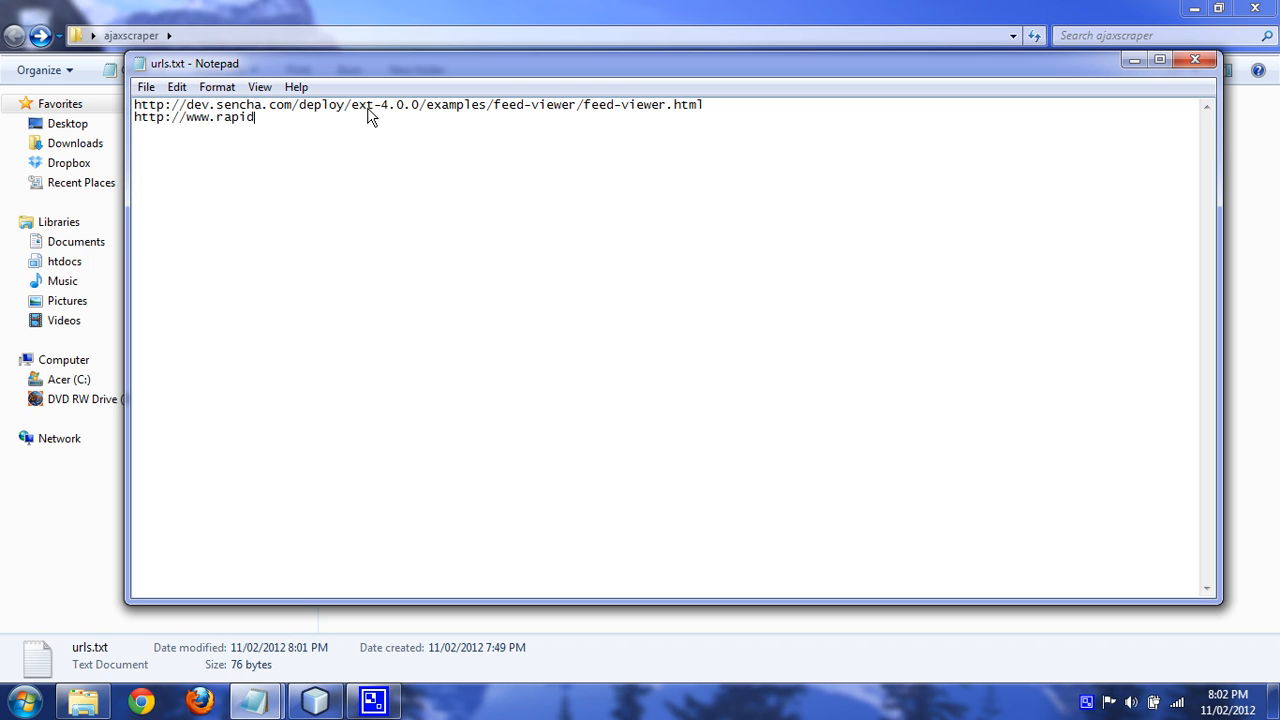
type("miner.com/")
type("http://vancouverd")
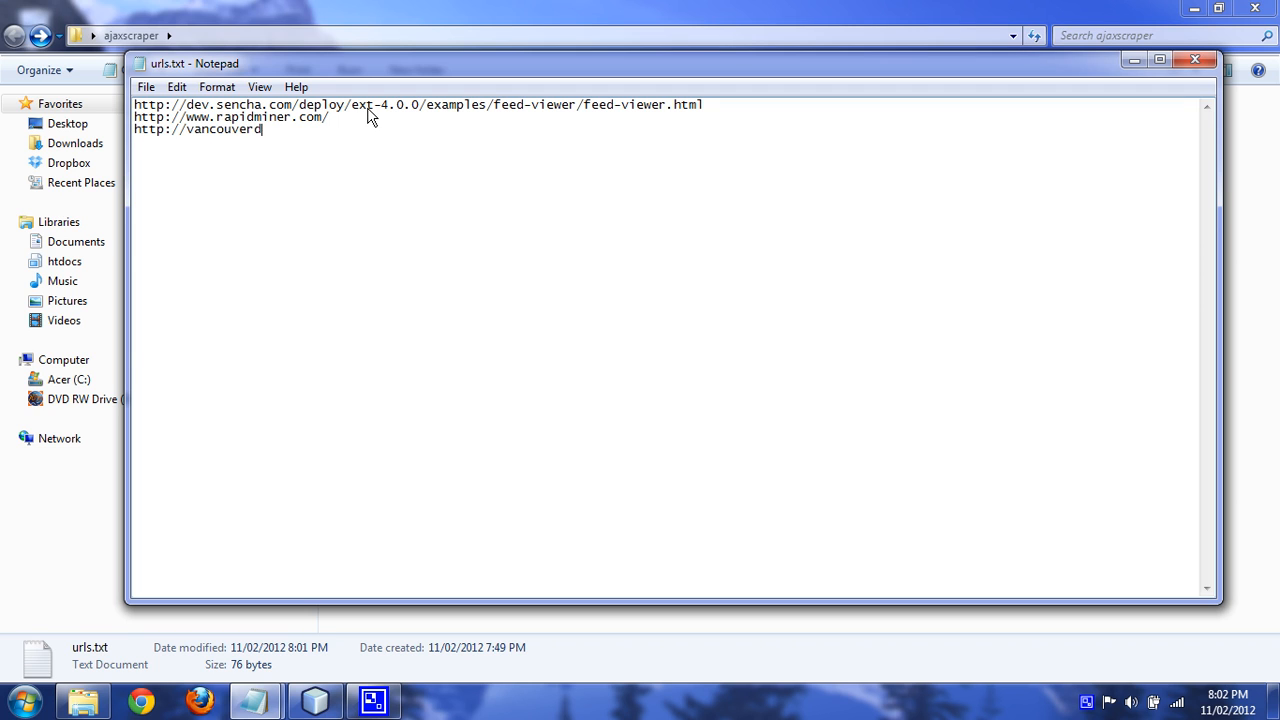
type("ata.blogspot")
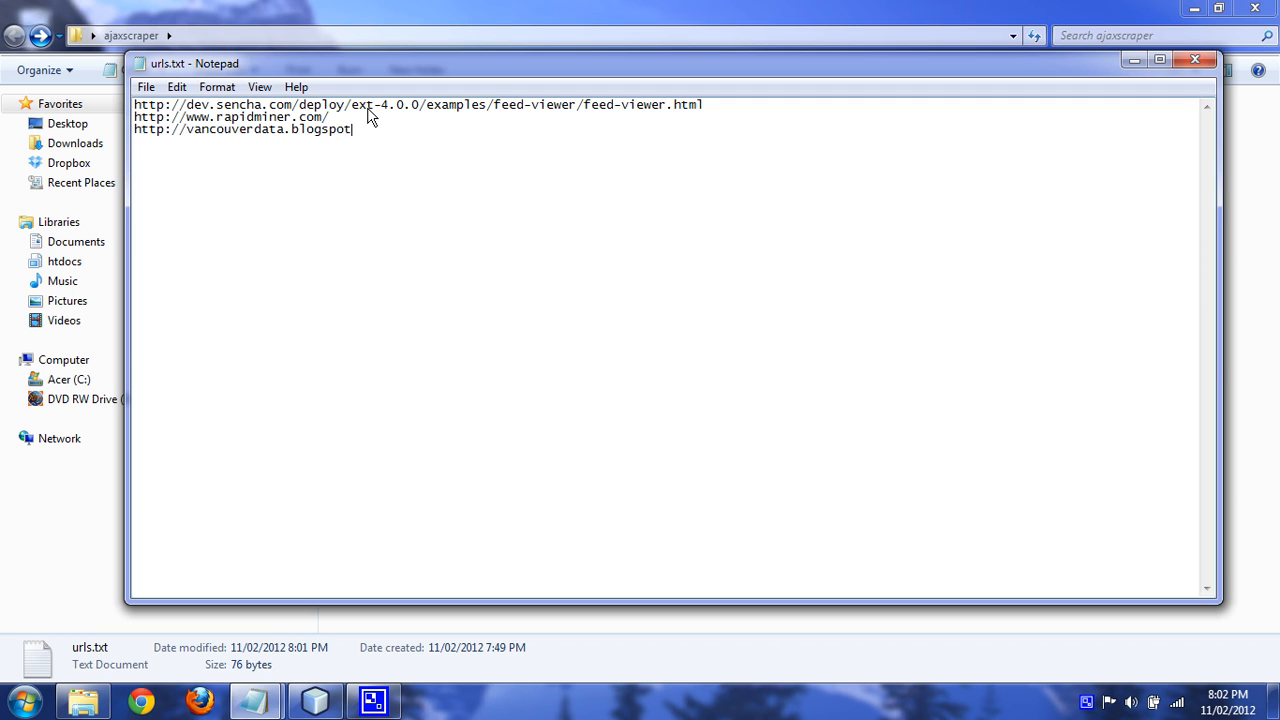
type(".com/")
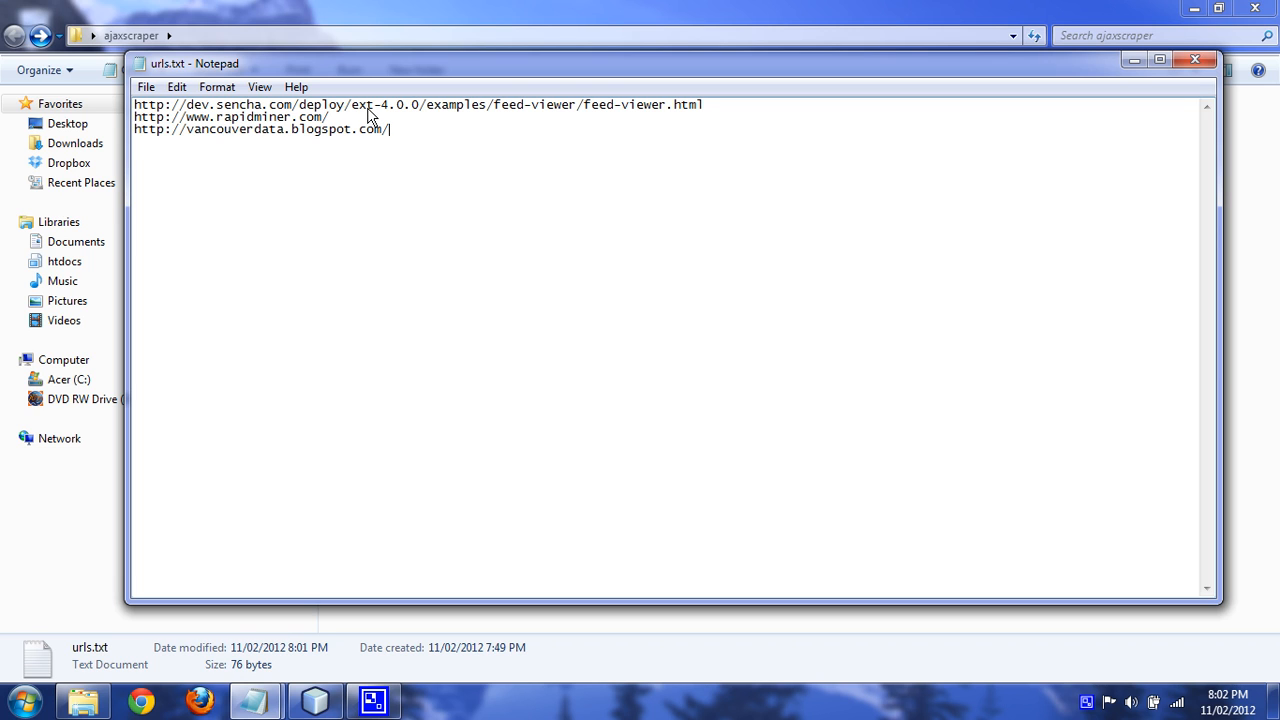
triple_click(260, 128)
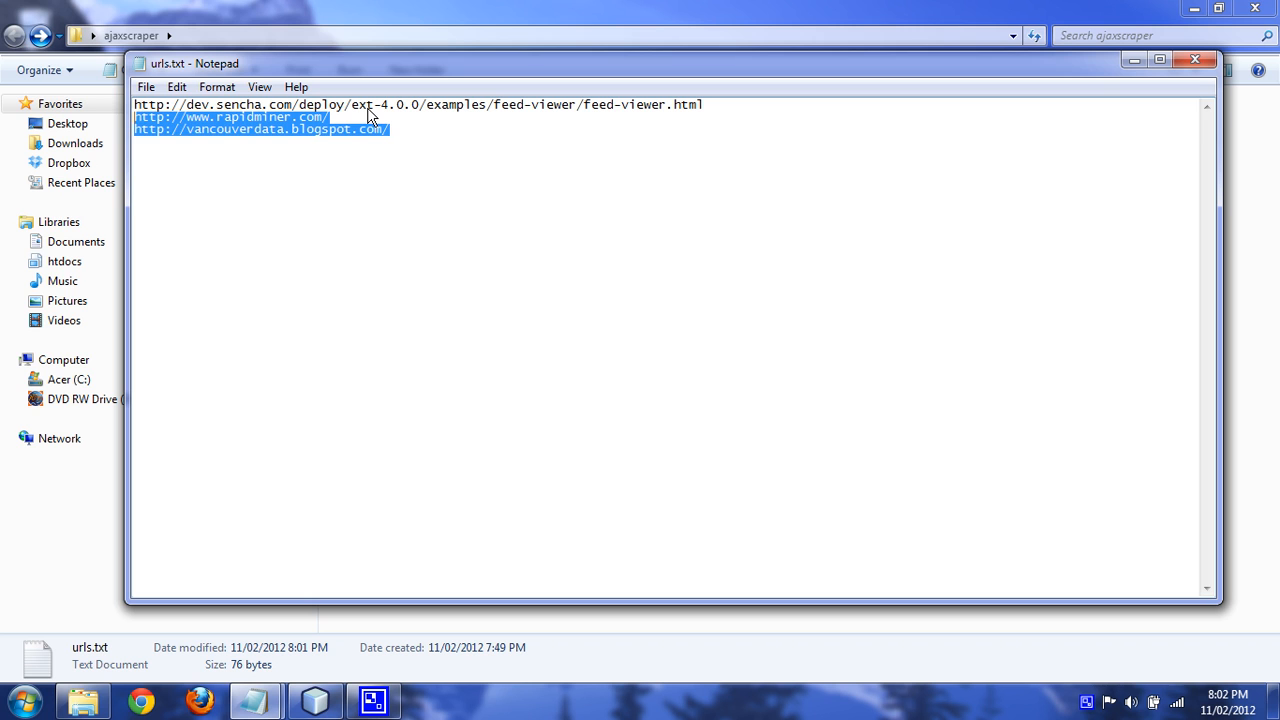
key("Delete")
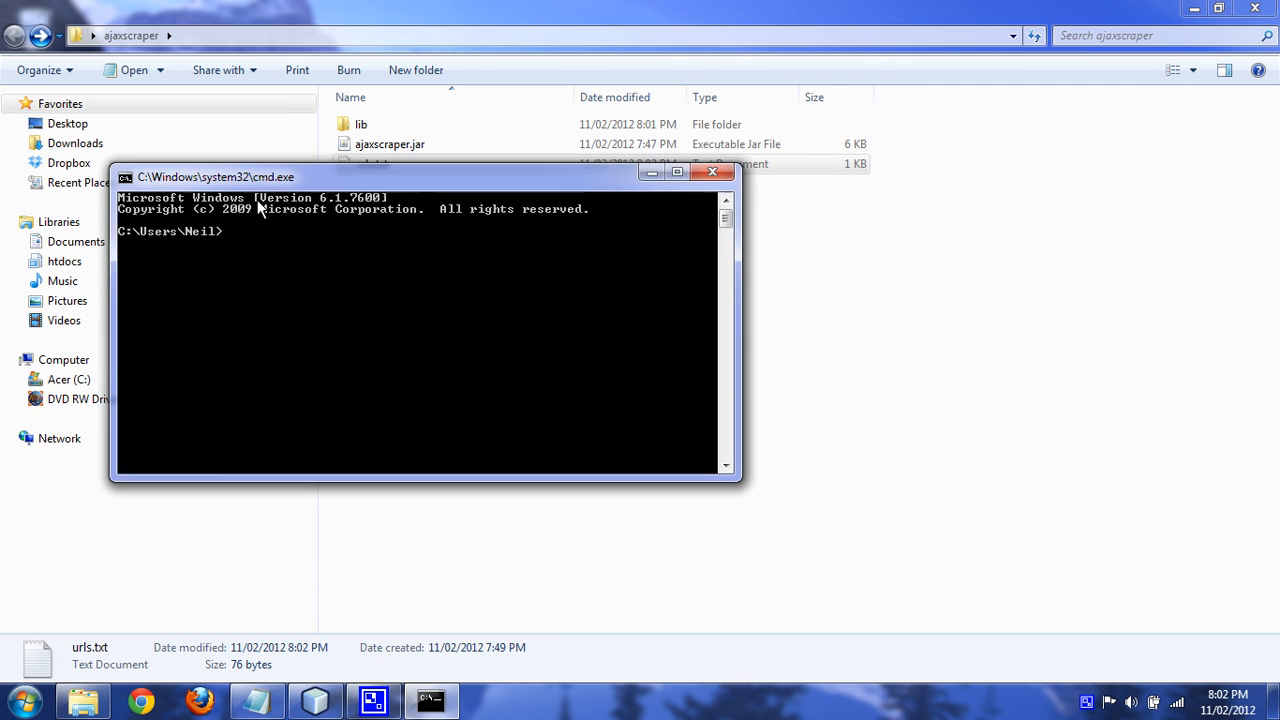
Change into Desktop\ajaxscraper and run java -jar ajaxscraper.jar.
left_click_drag(216, 176, 232, 250)
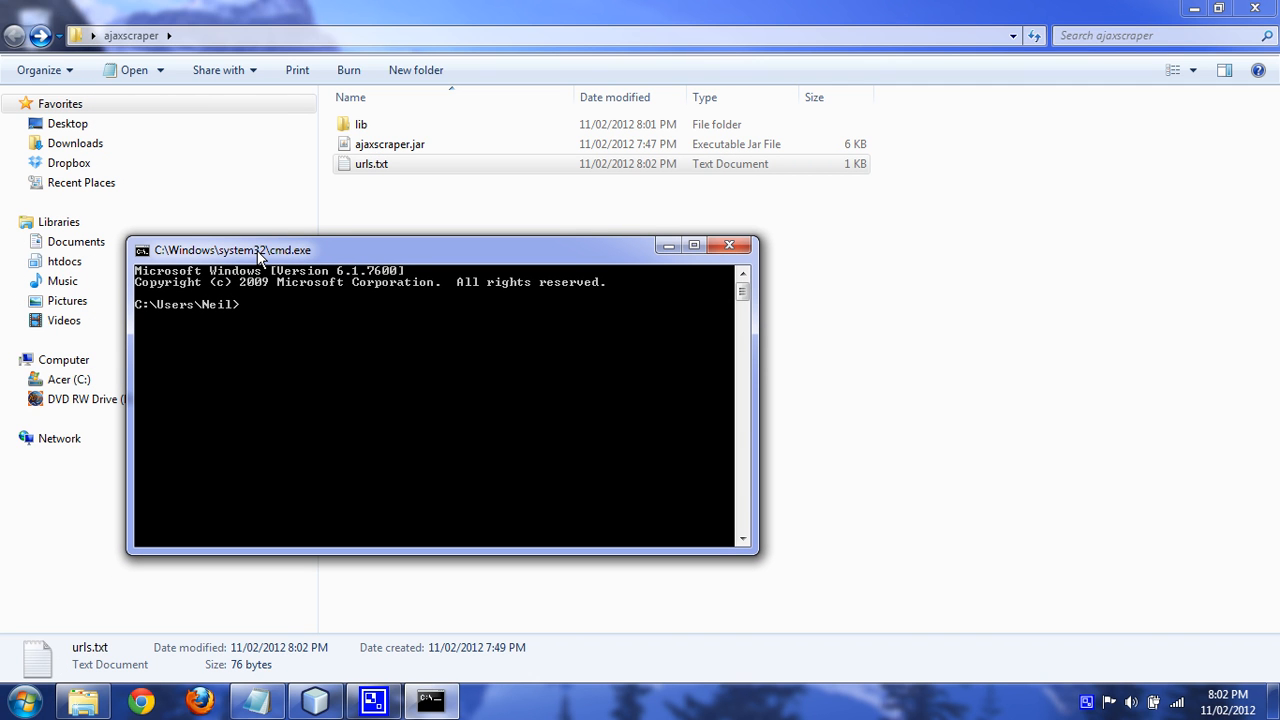
type("cd desktop")
type("cd ajaxscraper")
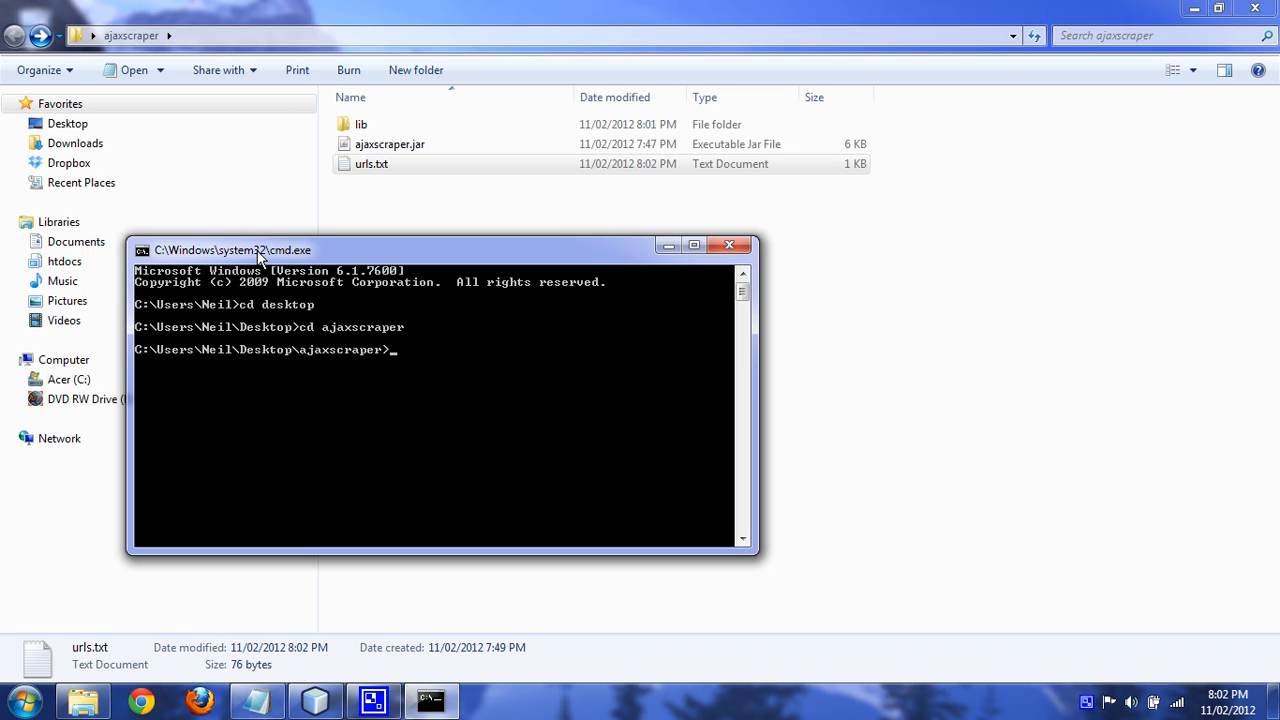
type("java -jar")
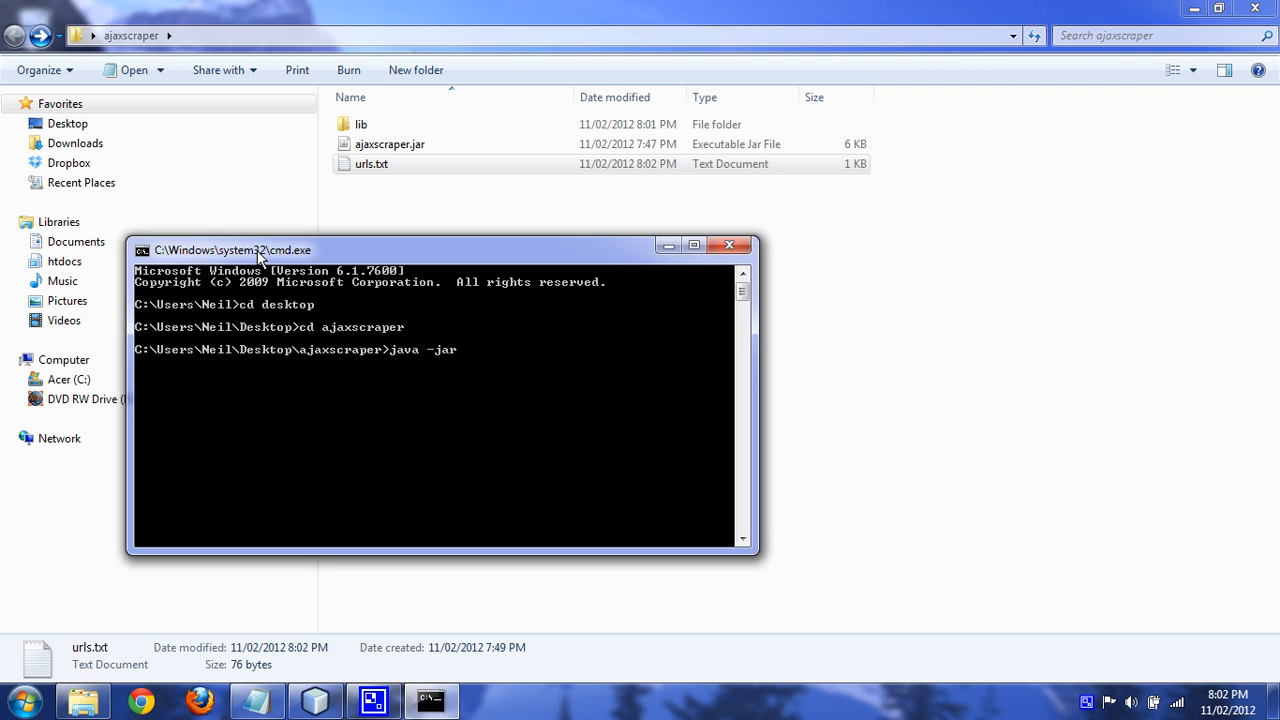
type("ajaxsc")
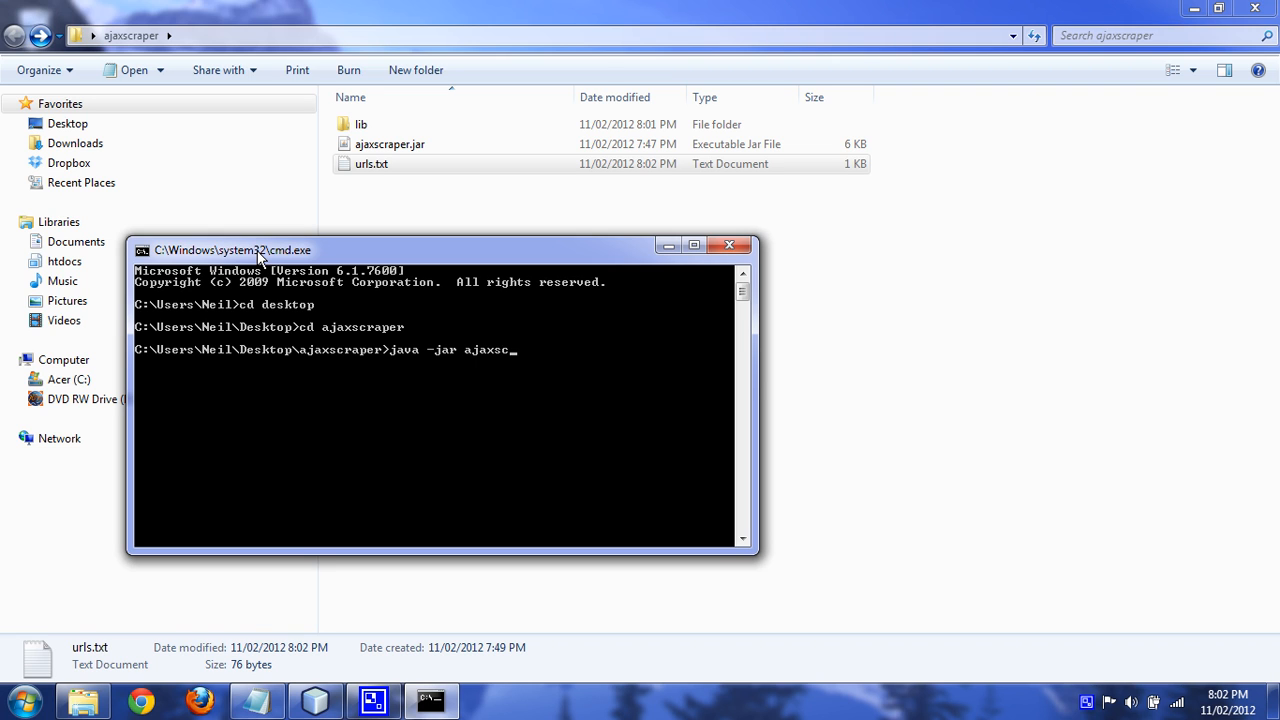
type("raper.jar")
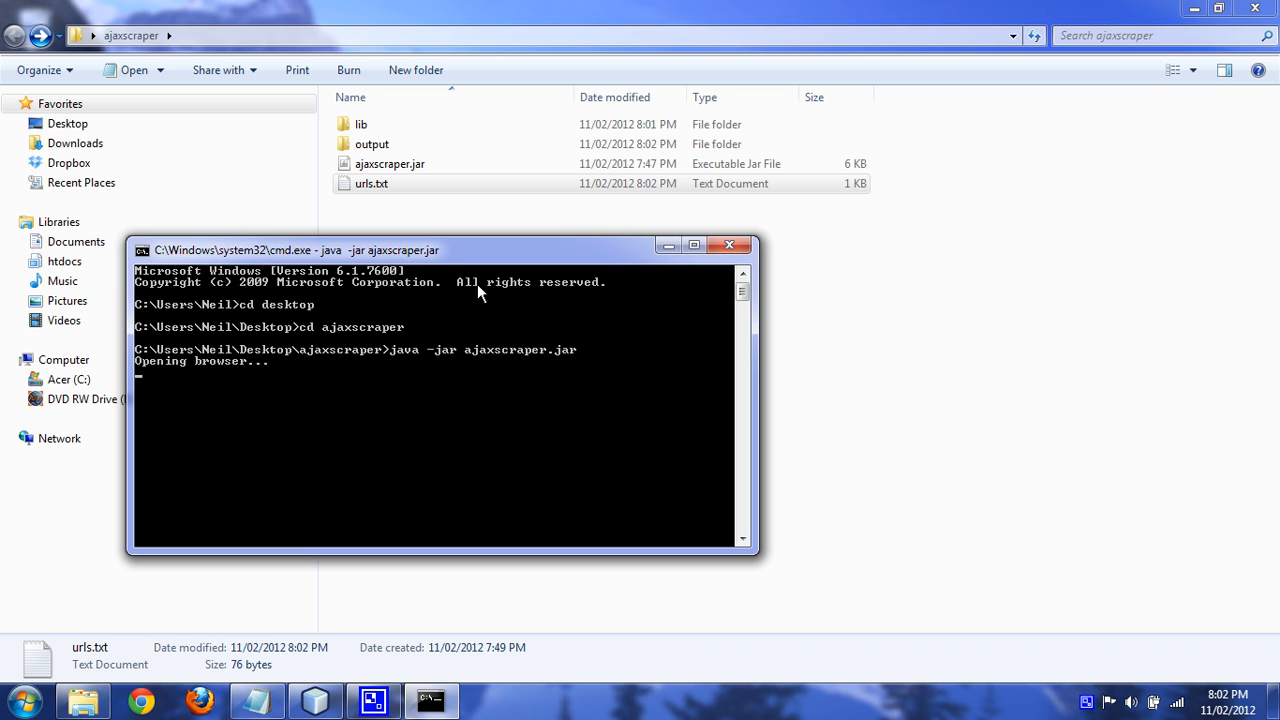
mouse_move(450, 348)
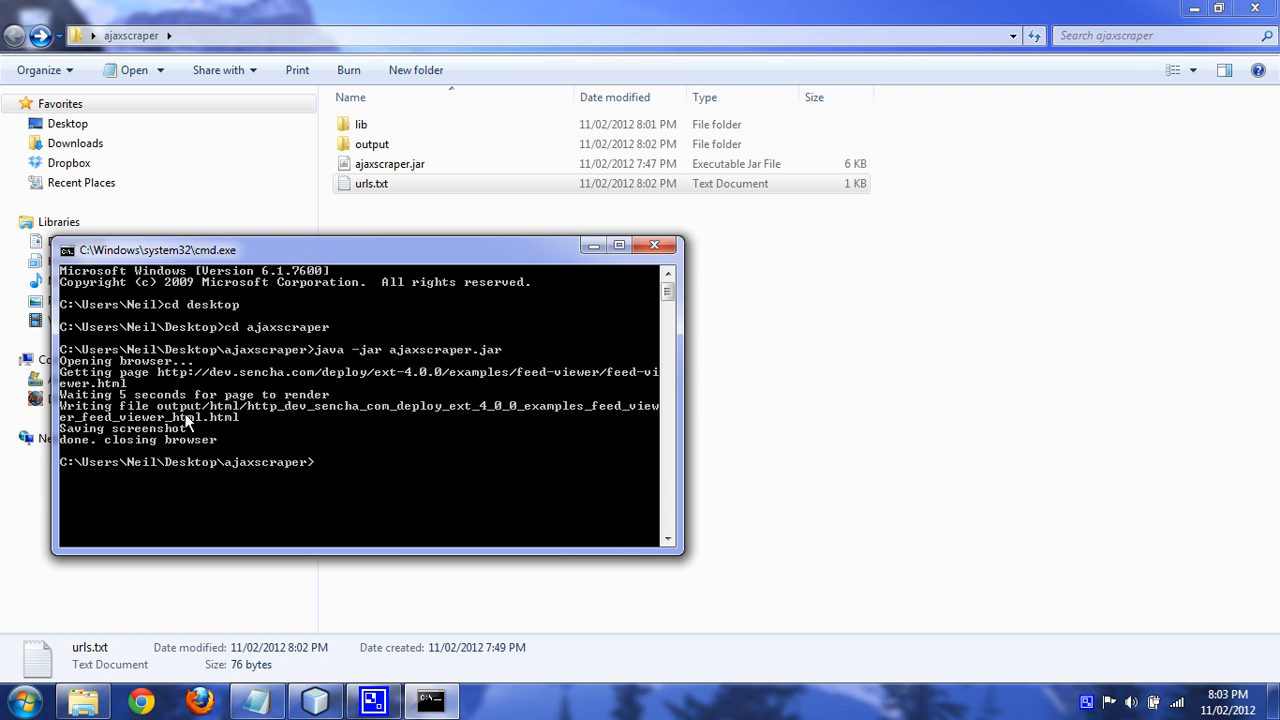
mouse_move(282, 468)
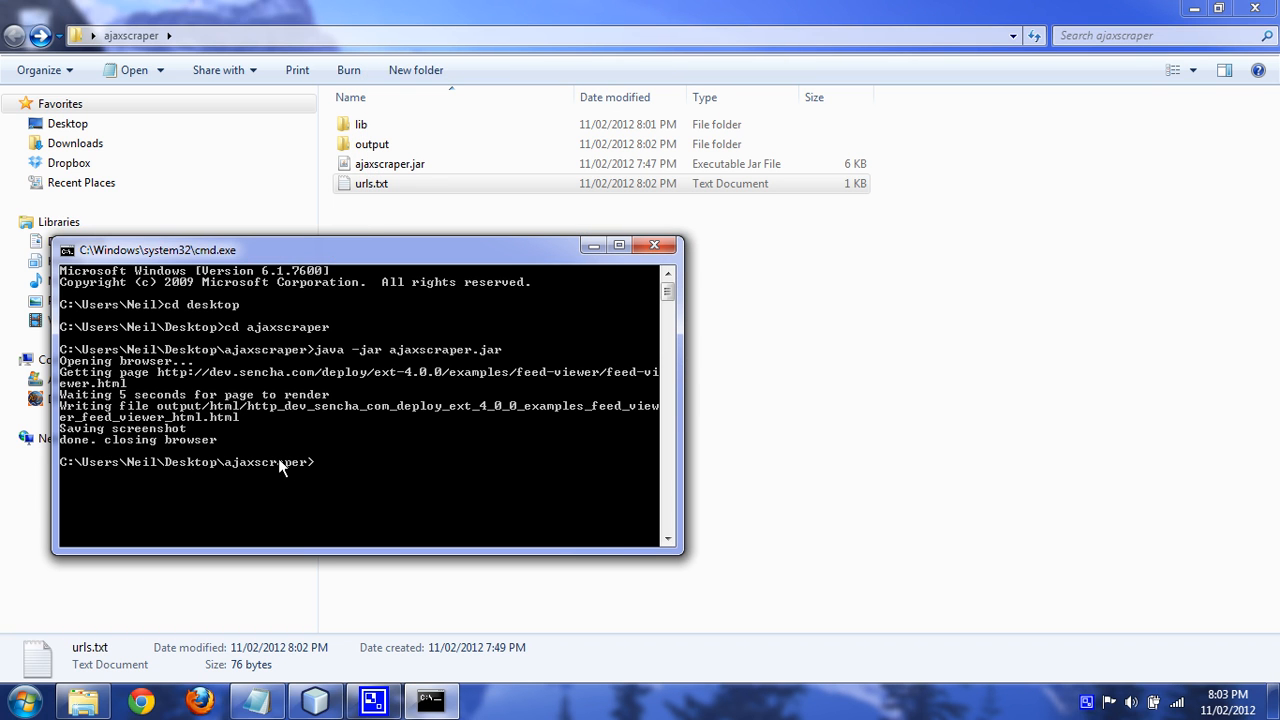
mouse_move(360, 500)
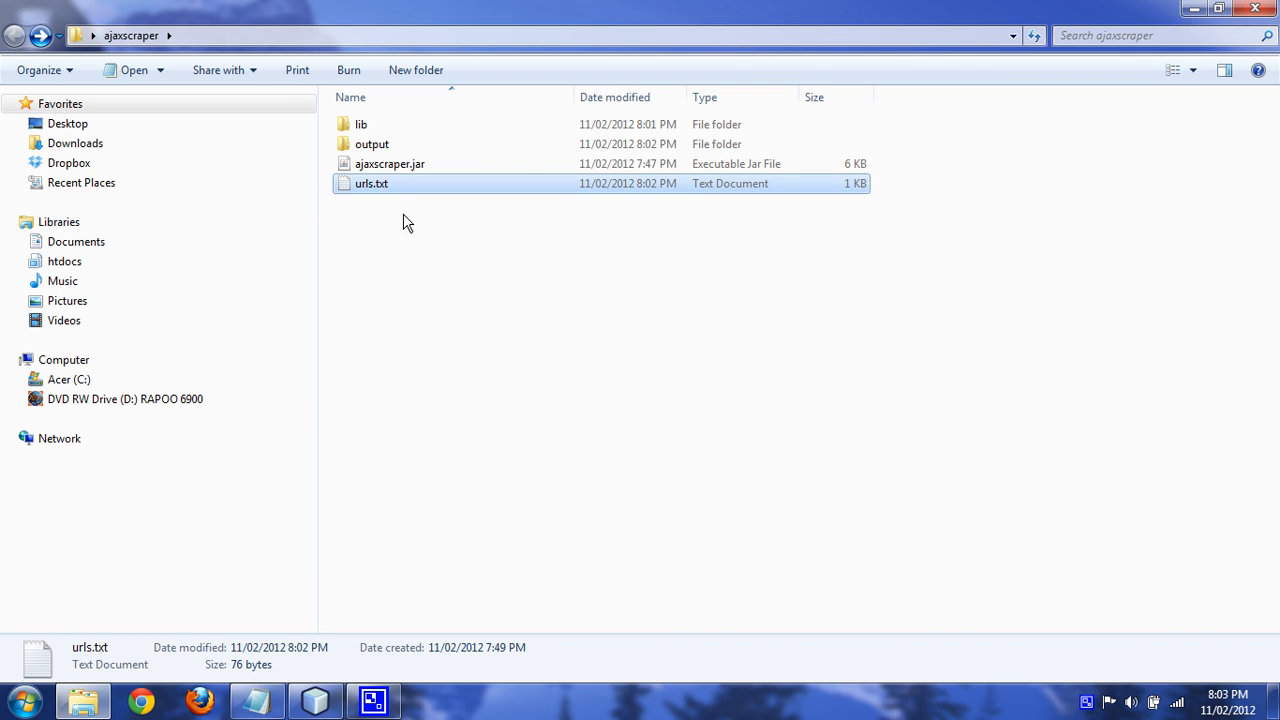
Browse the output folder's screenshot, then check which programs can open the saved HTML file.
left_click(372, 144)
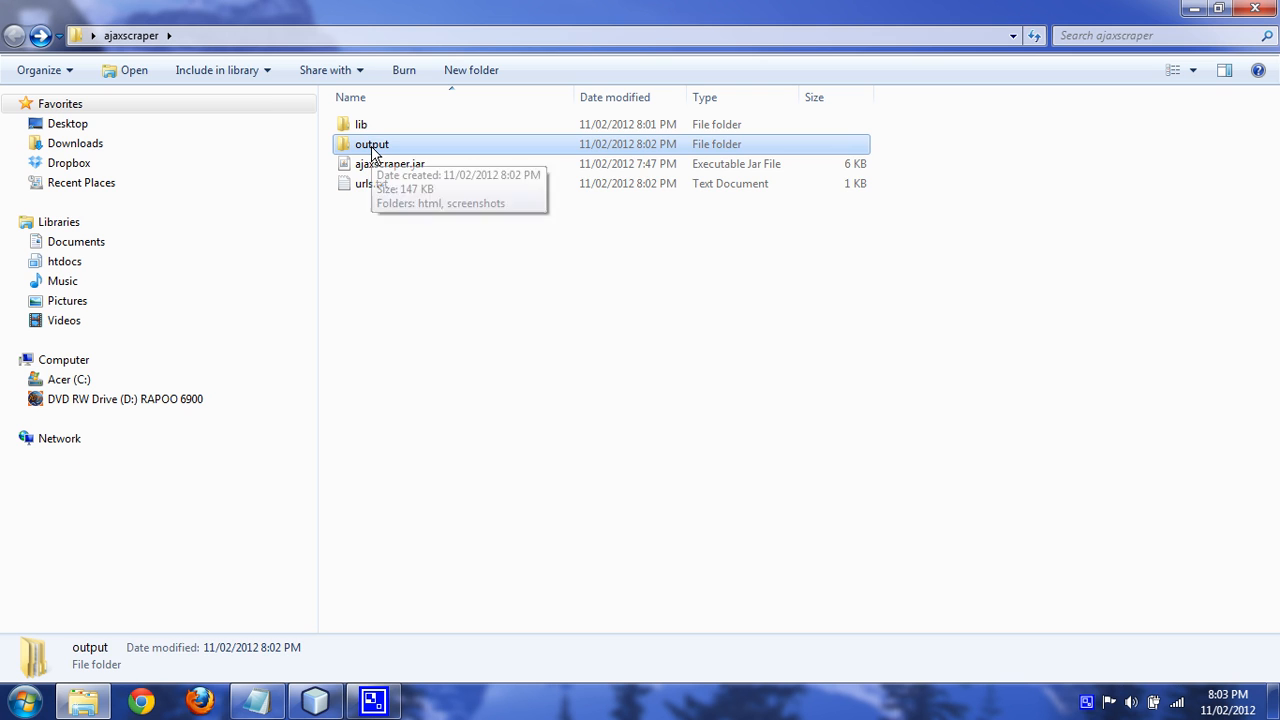
double_click(372, 144)
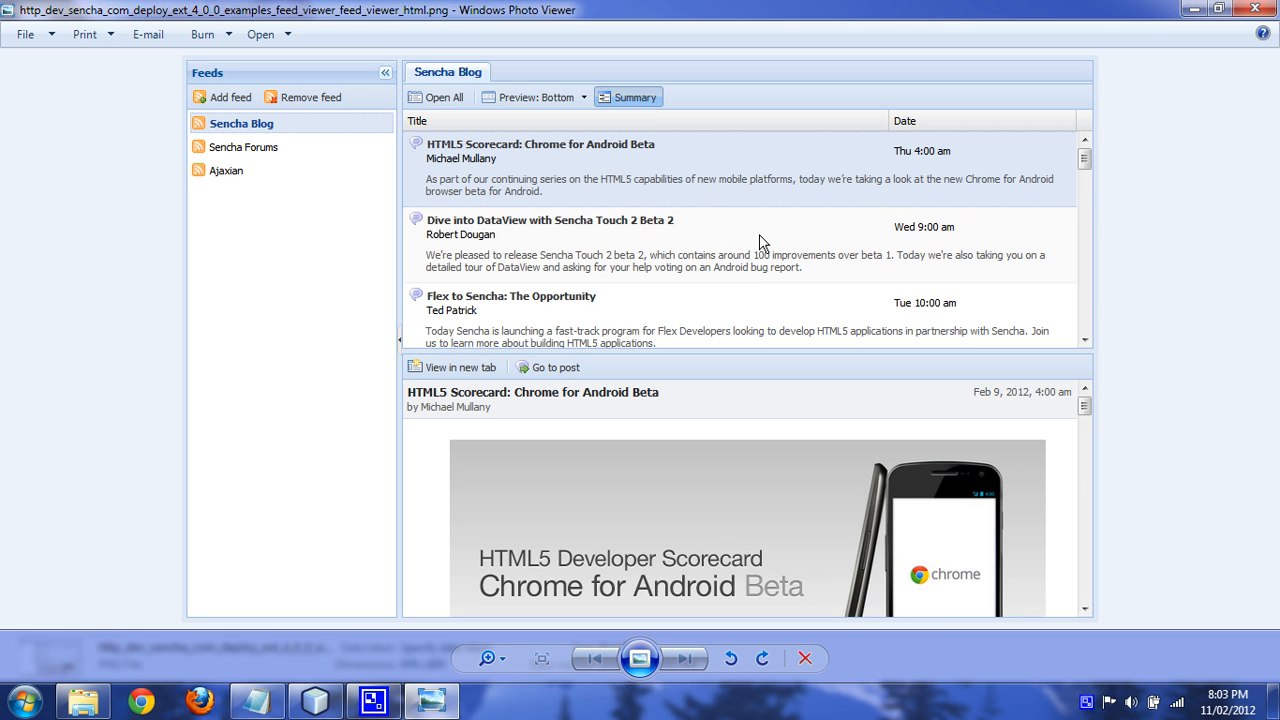
mouse_move(1256, 8)
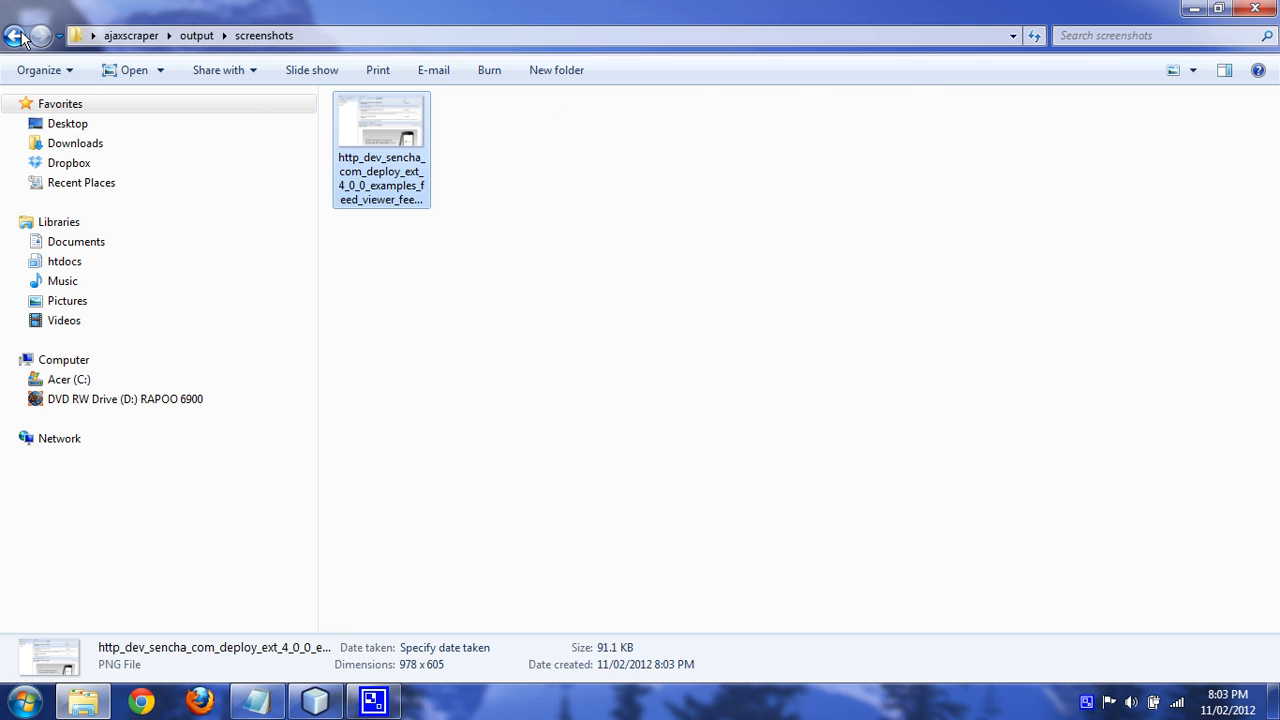
left_click(16, 36)
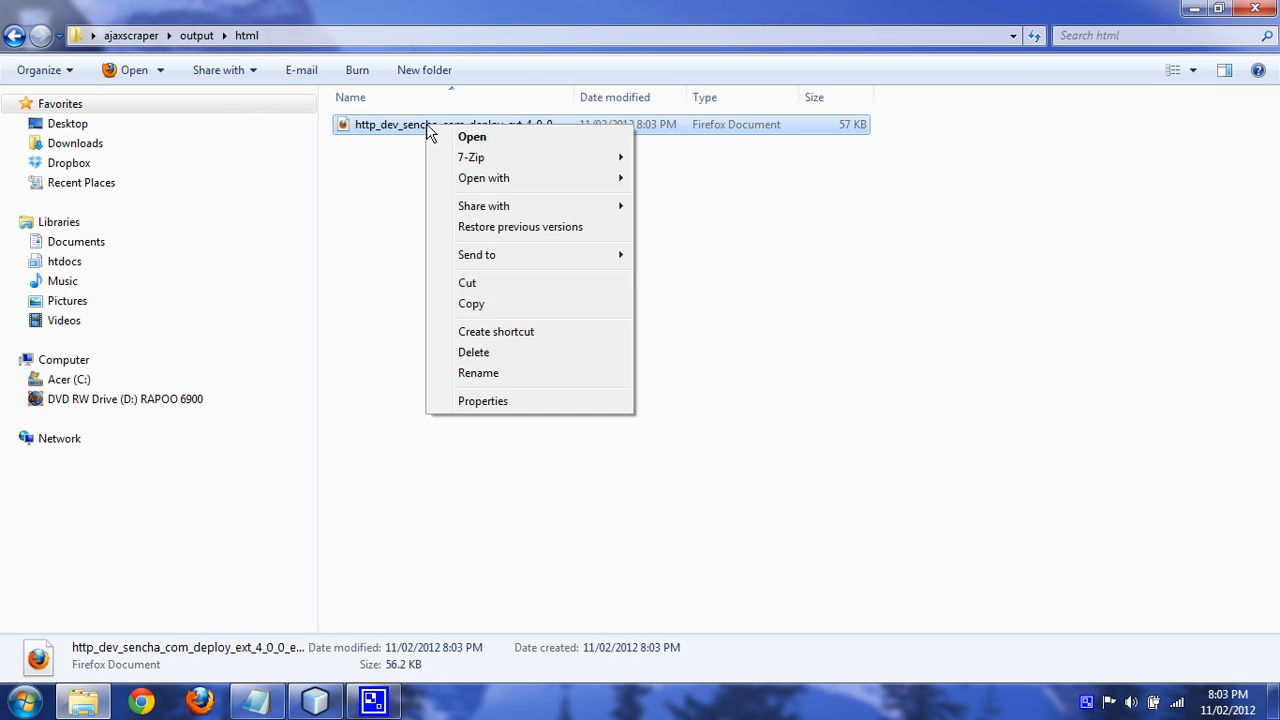
left_click(484, 178)
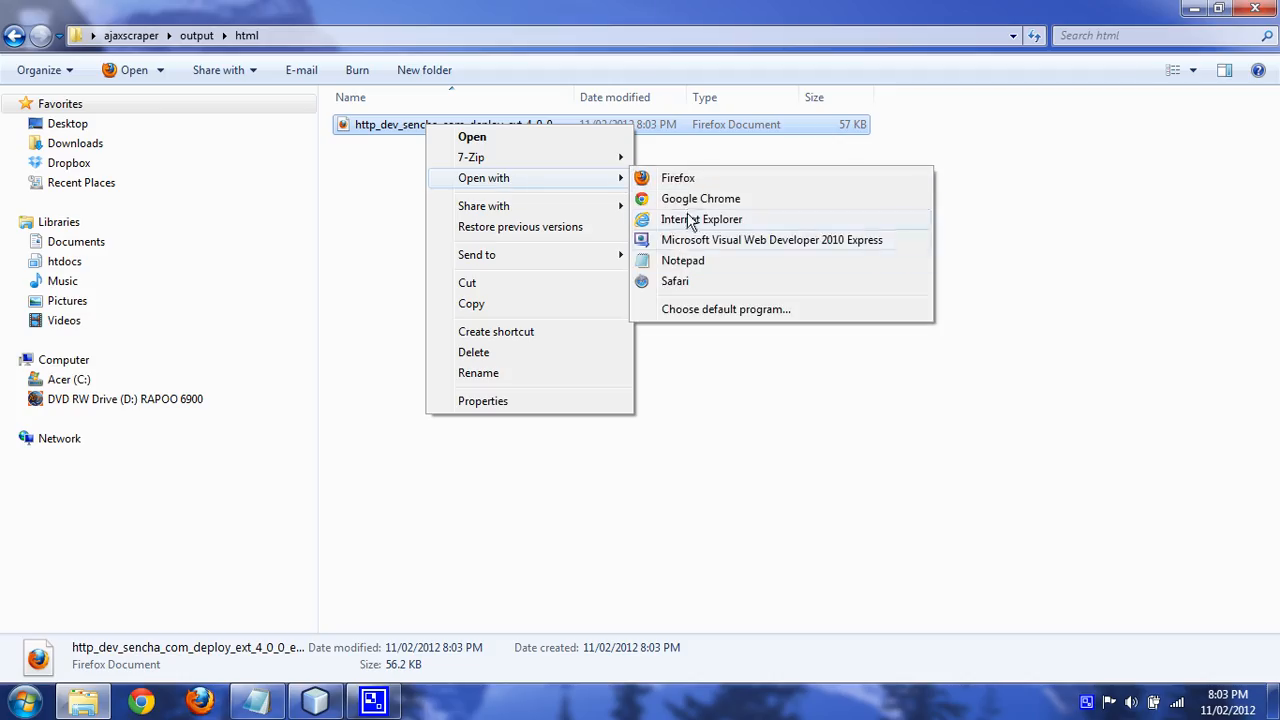
left_click(684, 260)
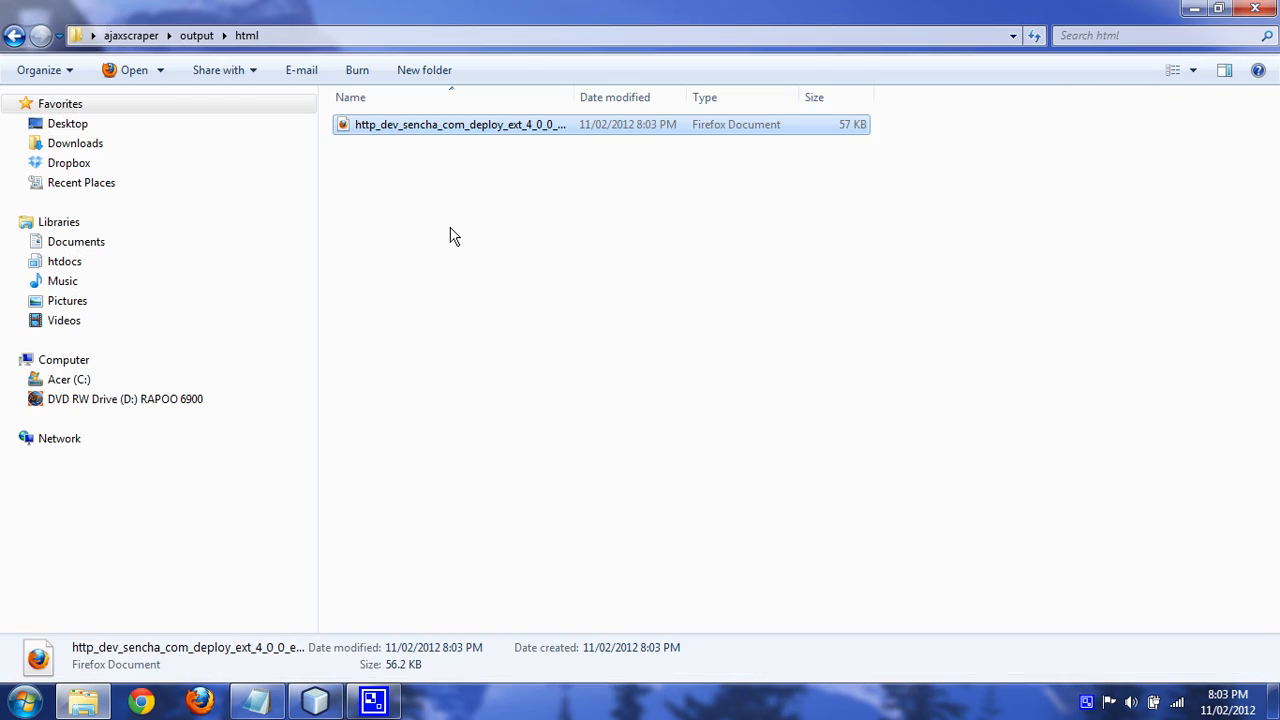
left_click(16, 36)
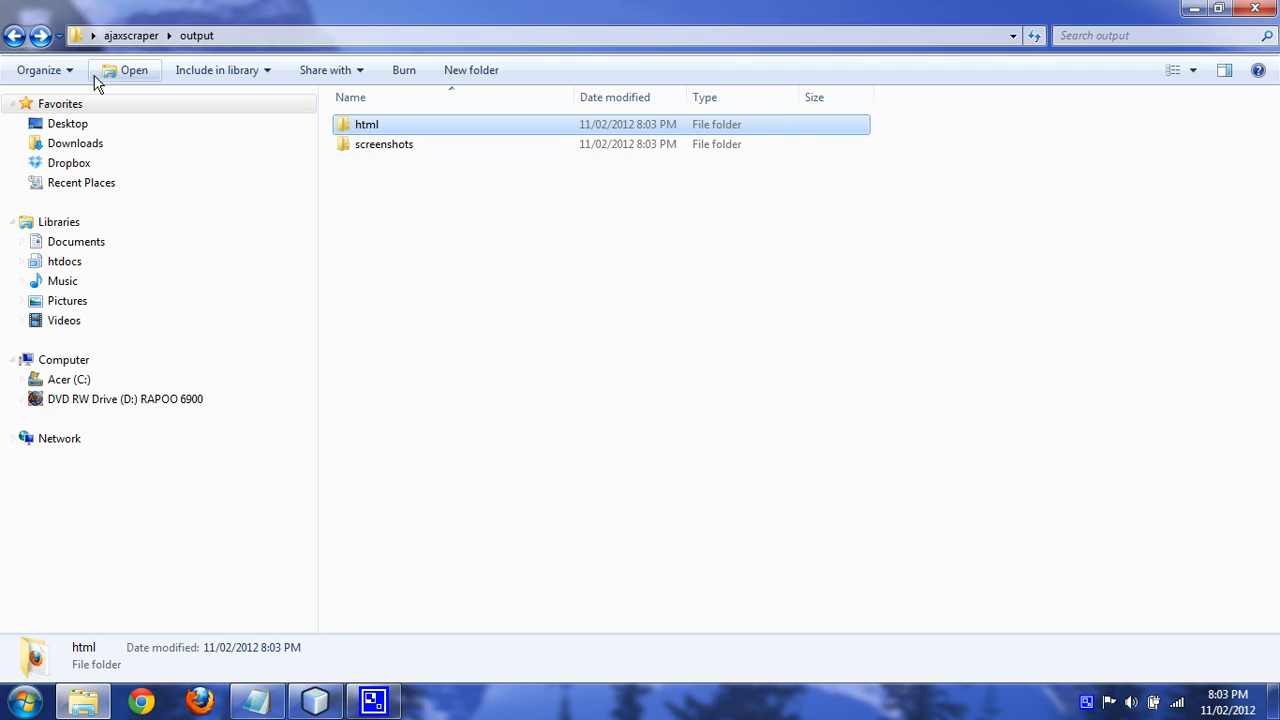
left_click(16, 36)
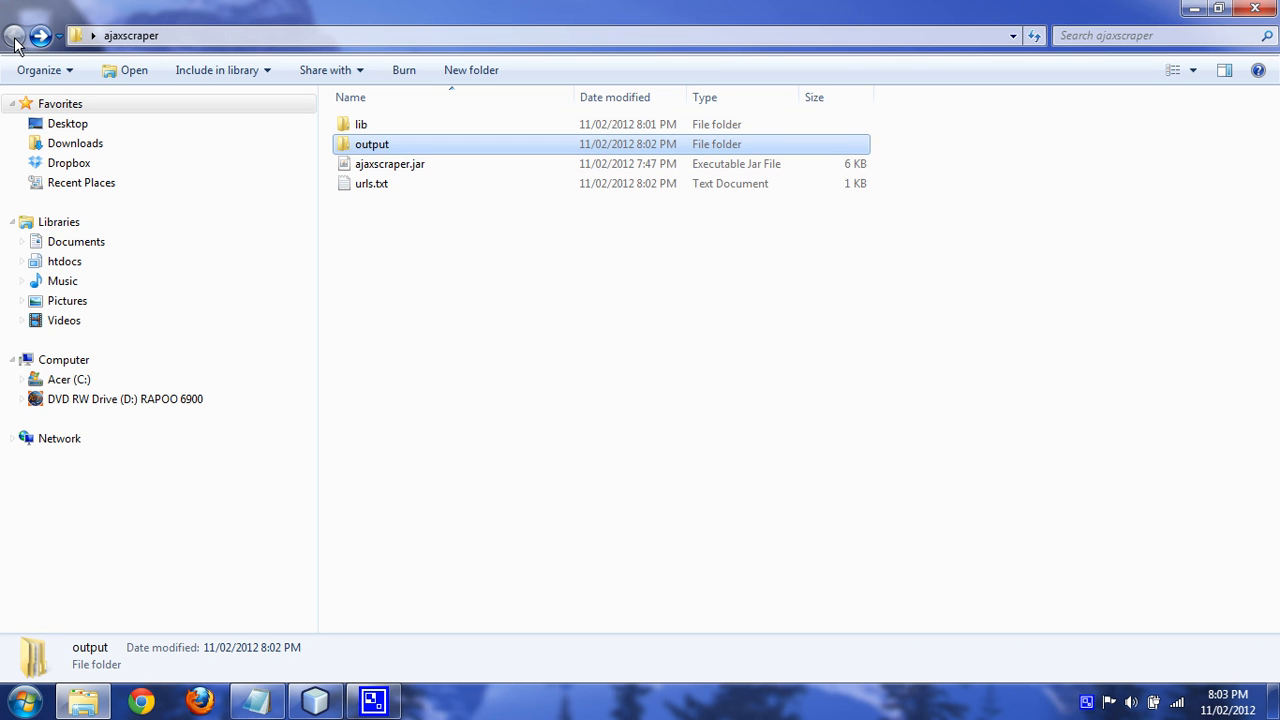
double_click(372, 184)
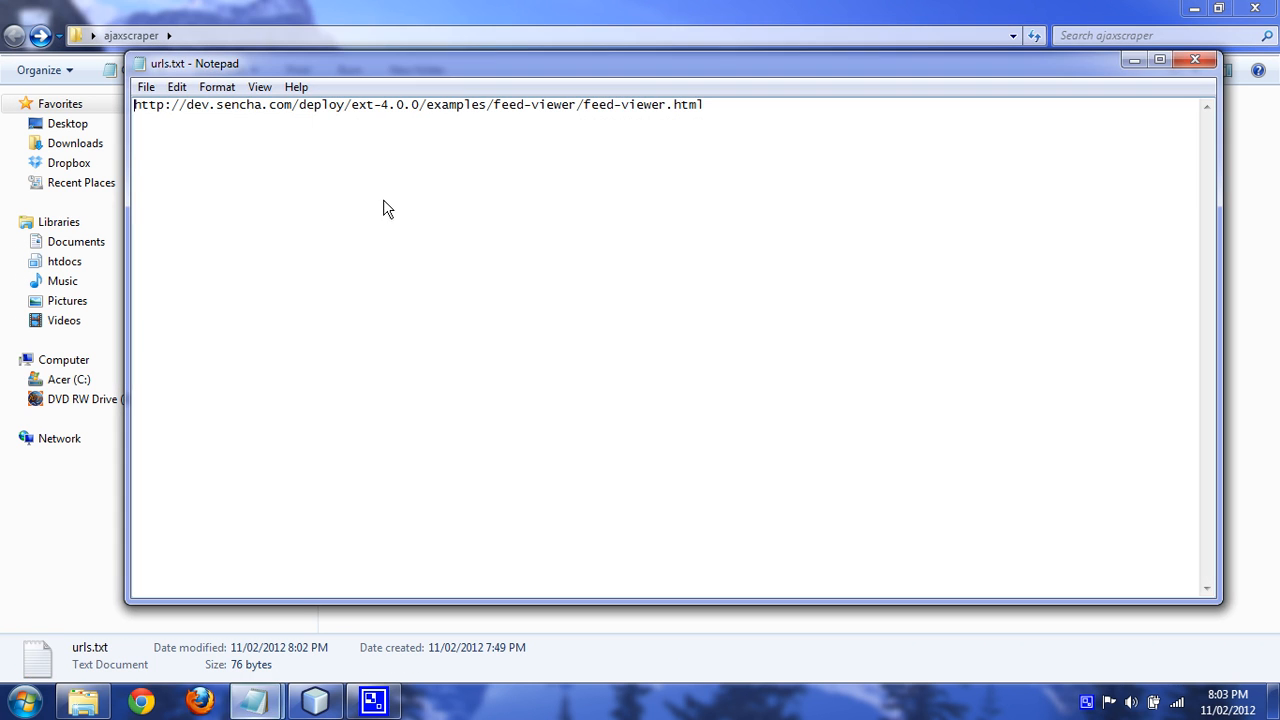
type("http://www.rap")
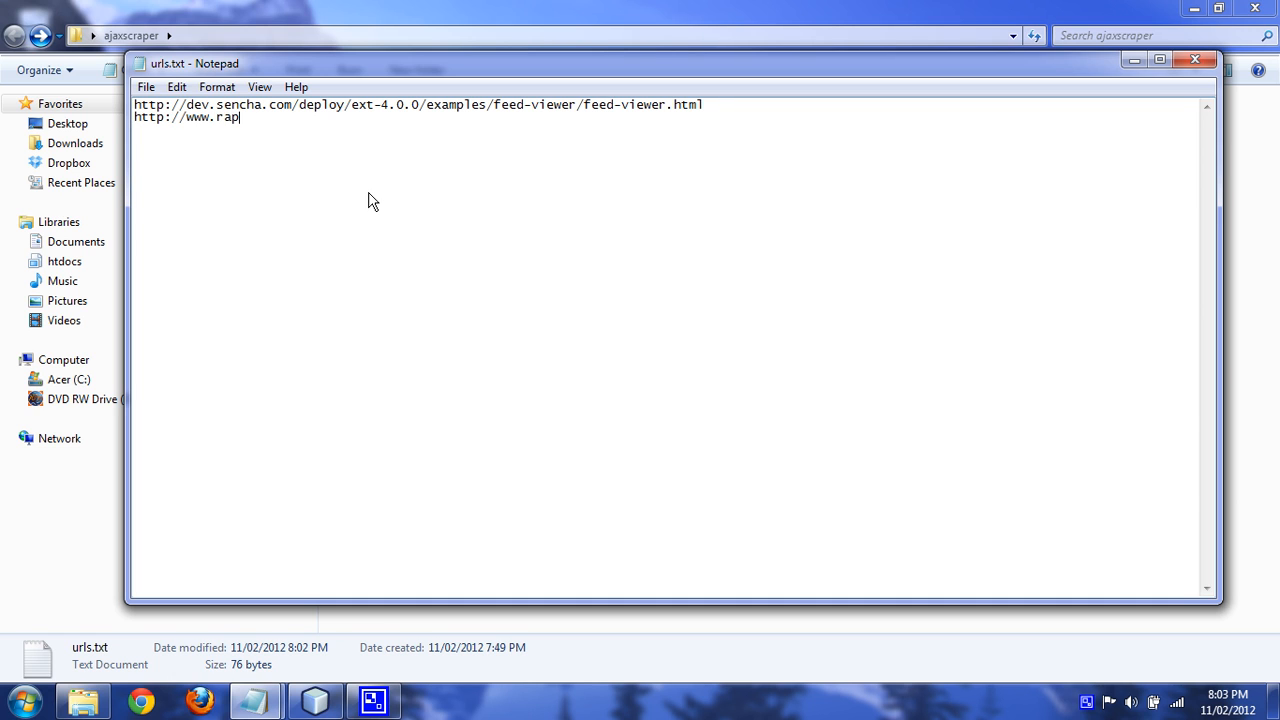
type("idminer.com/")
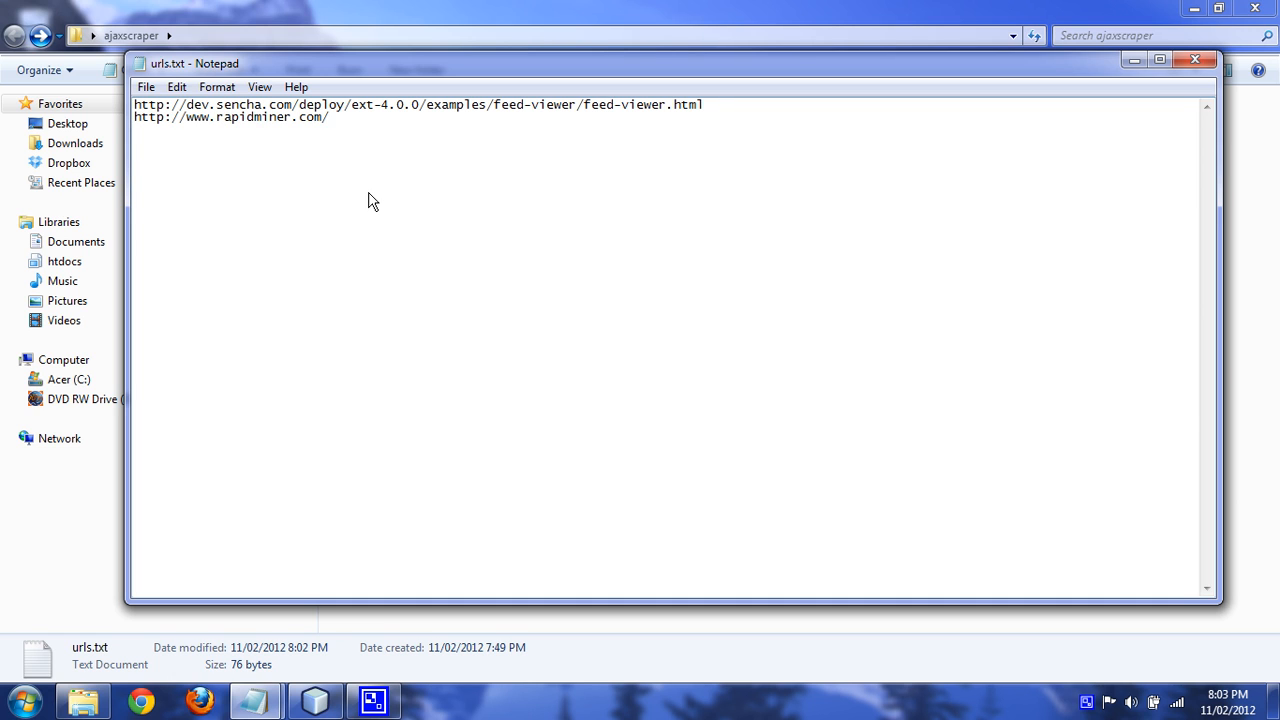
left_click(1194, 60)
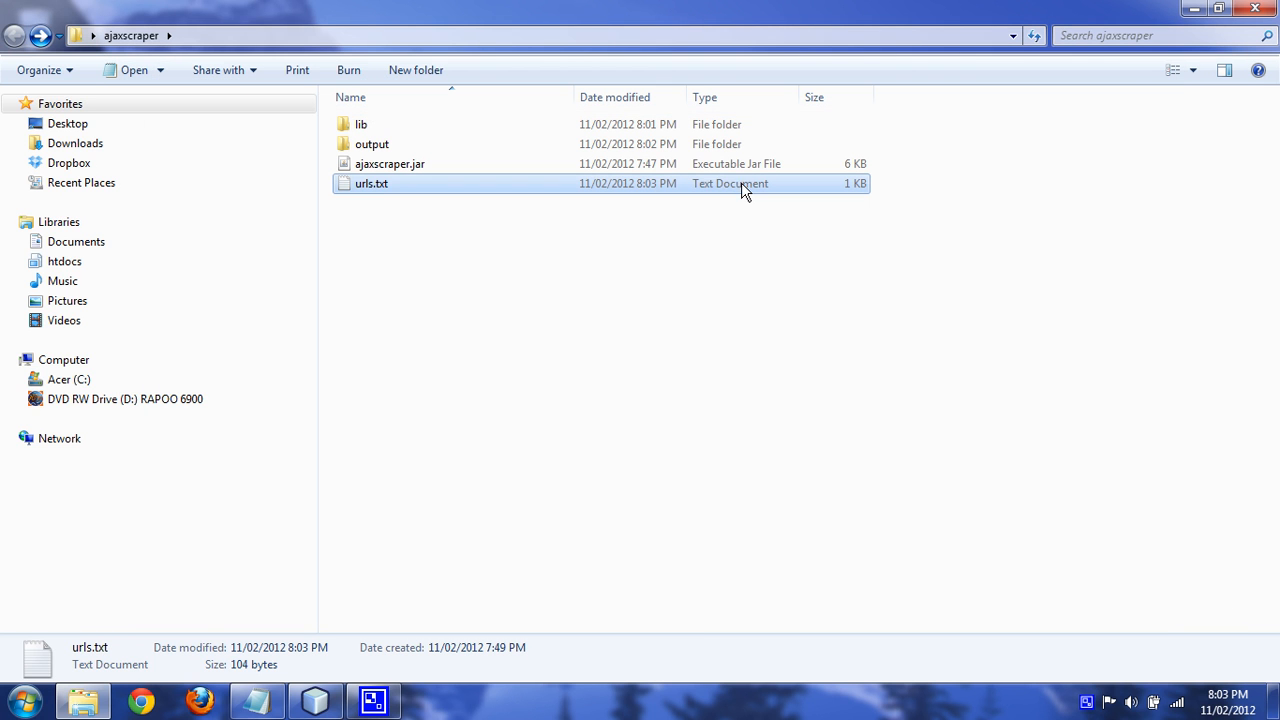
In a new command prompt, cd to desktop and enter java -jar ajaxscraper.jar.
left_click(16, 700)
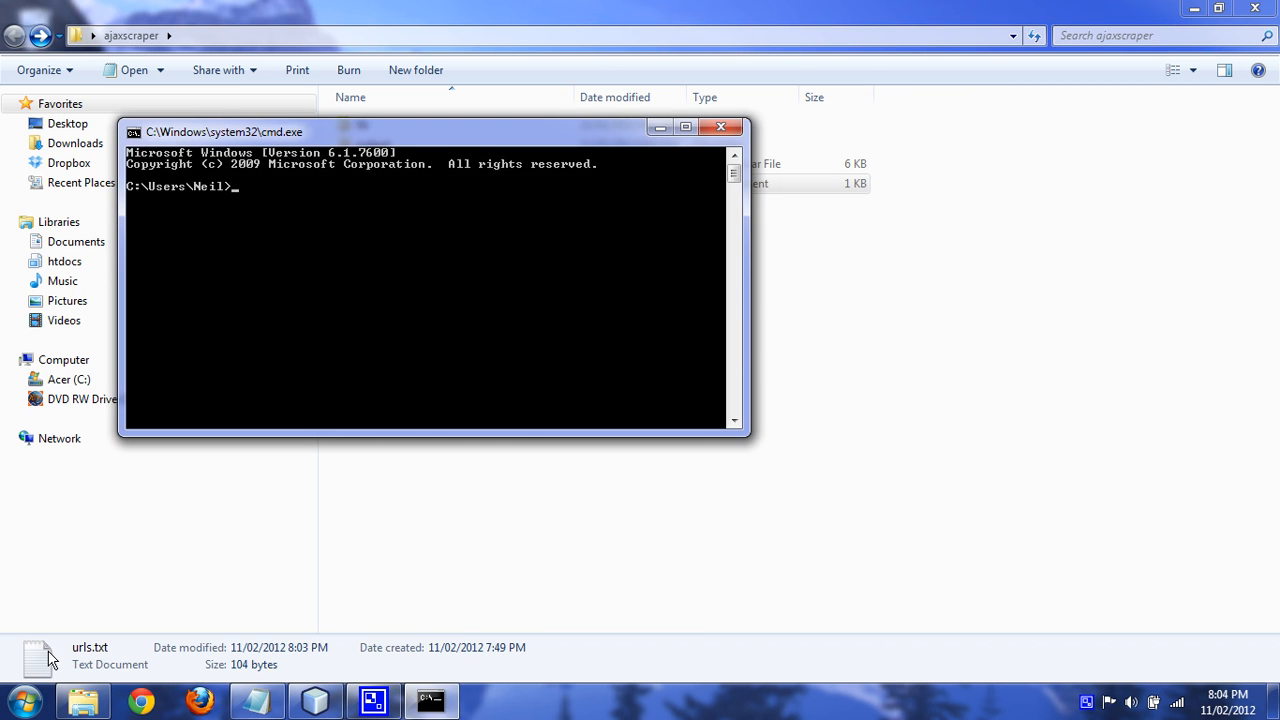
type("cd desktop")
type("cd ajaxscraper")
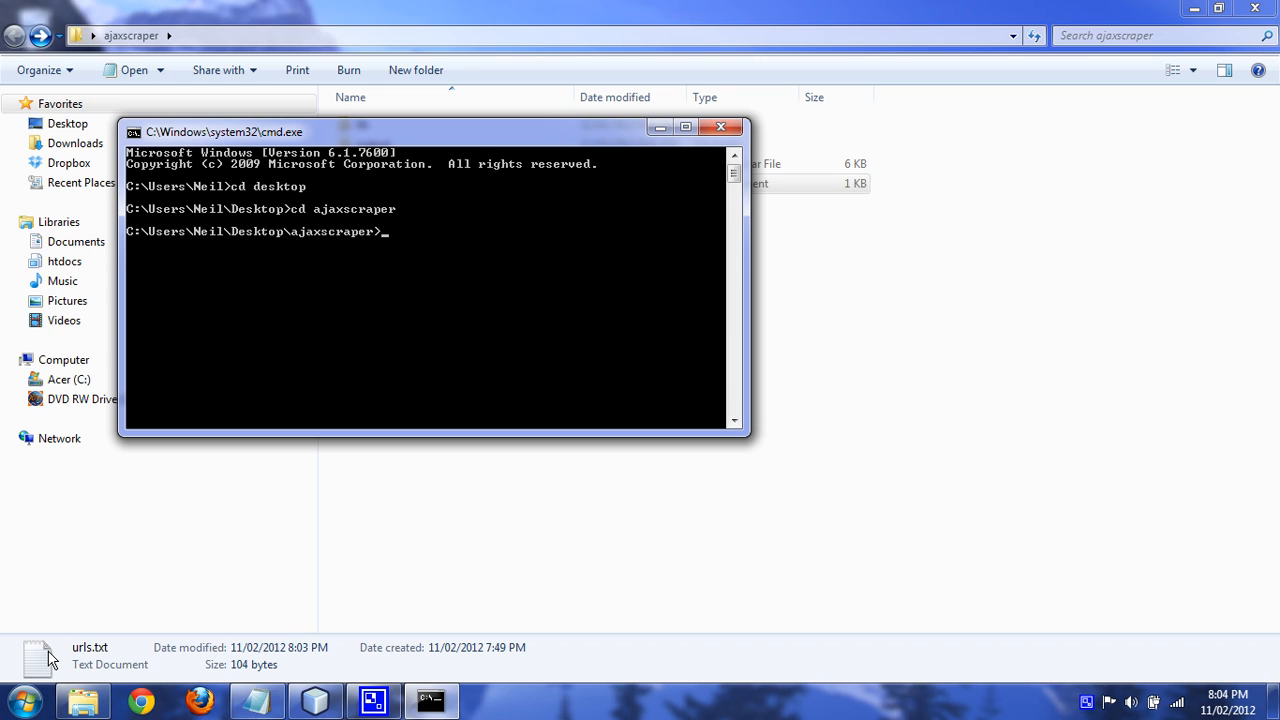
type("java -jar aja")
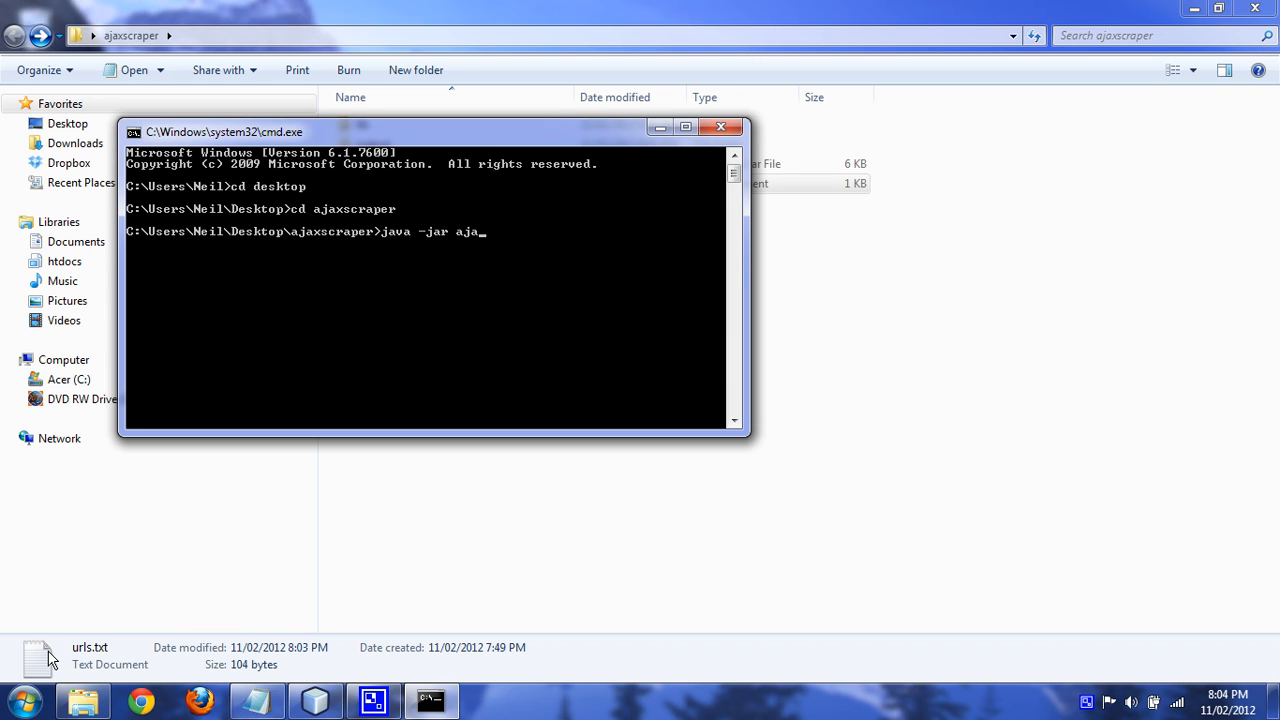
type("xscraper")
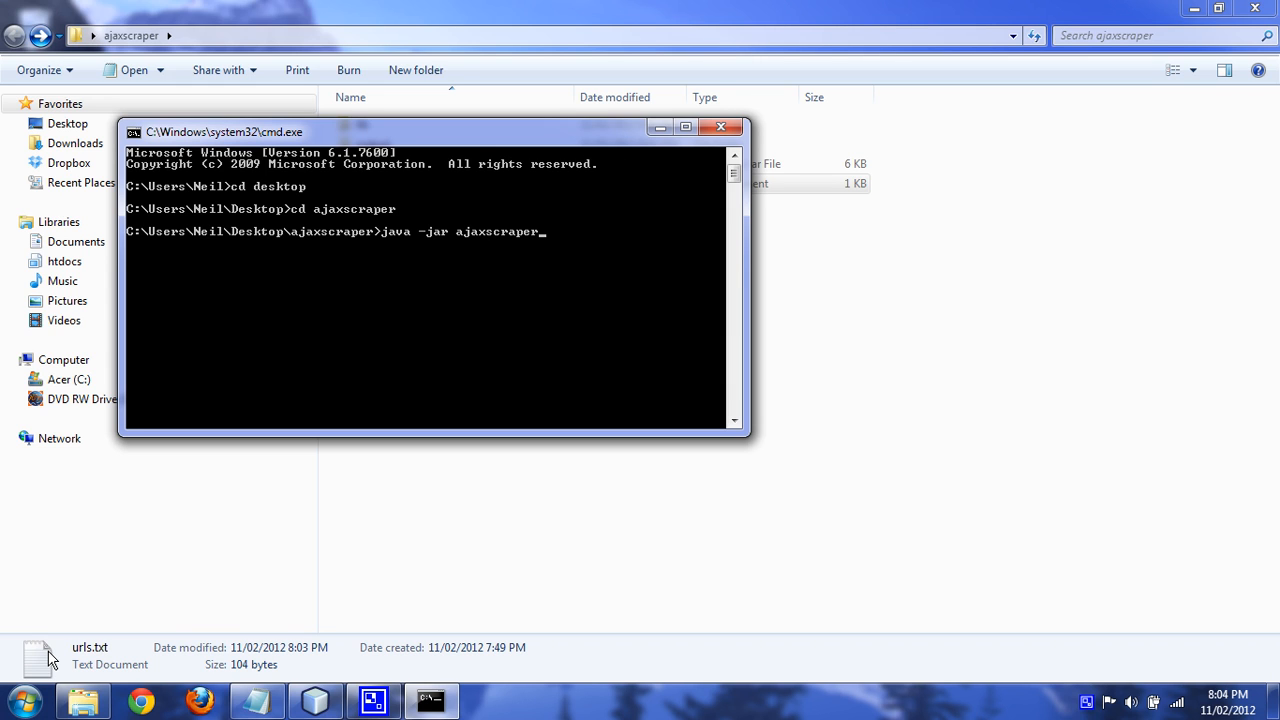
type(".jar")
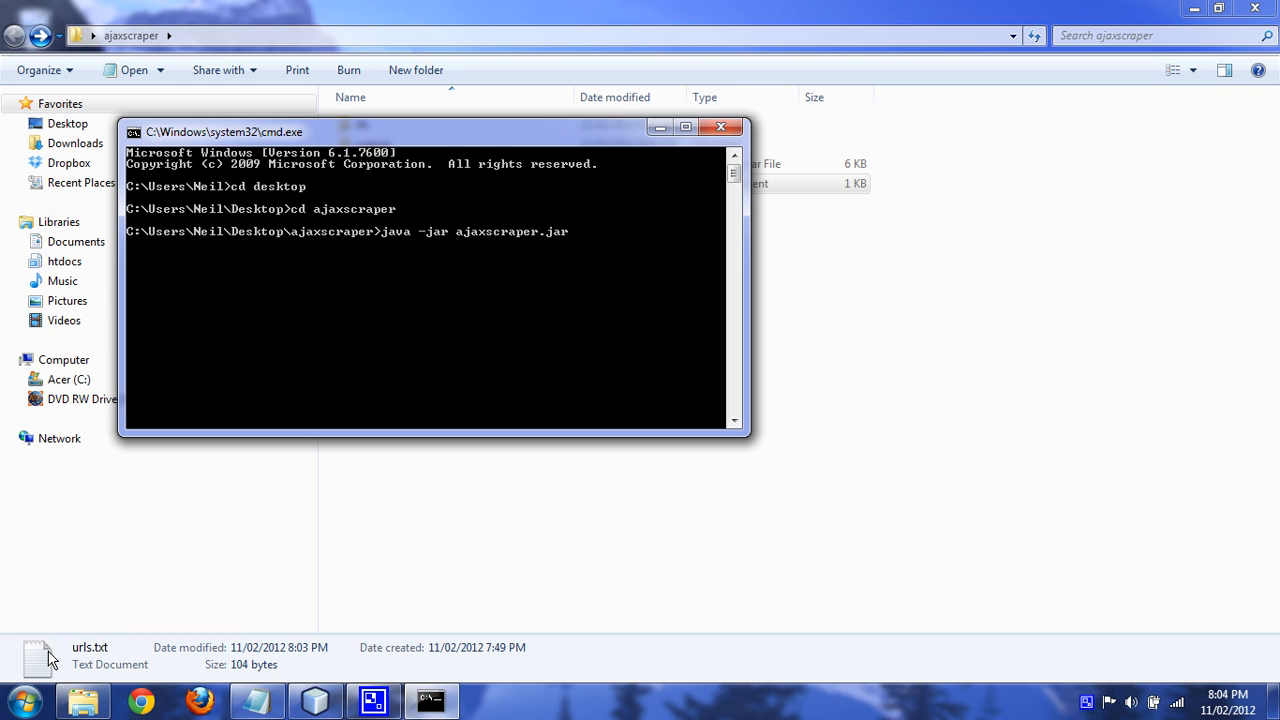
Append the arguments 10 and true, after trying false, to the ajaxscraper command.
type("10")
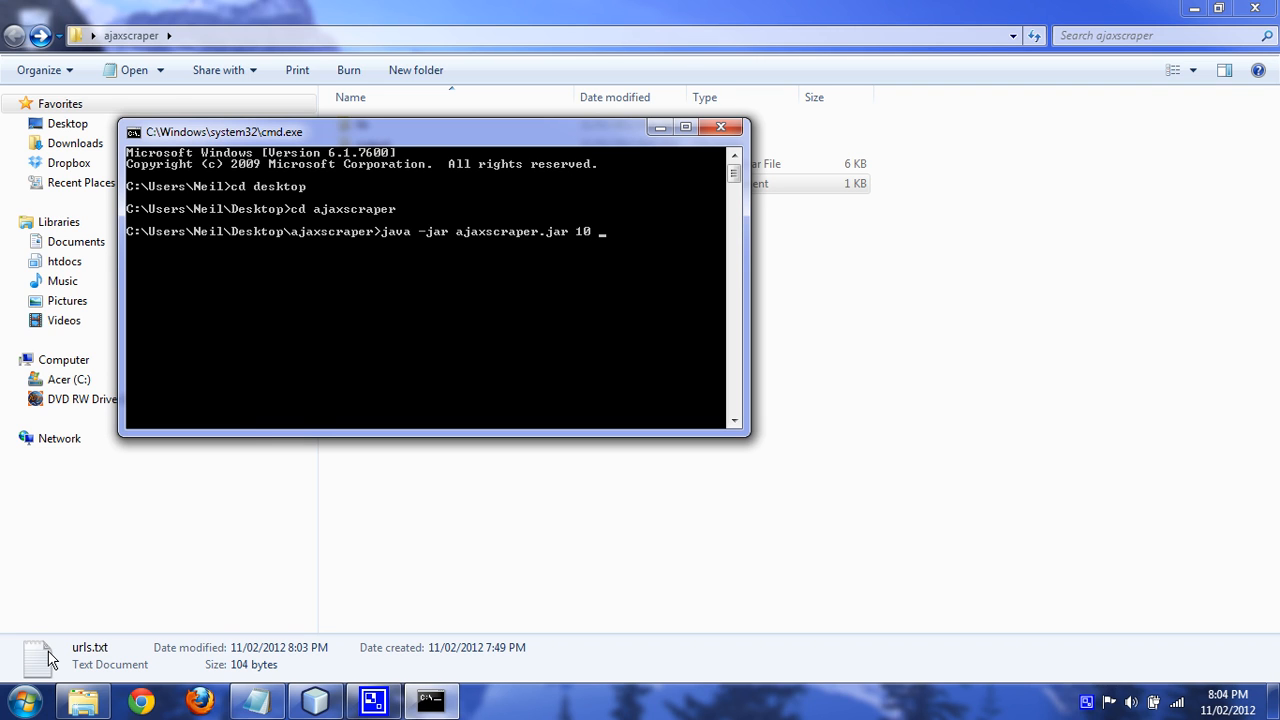
type("true")
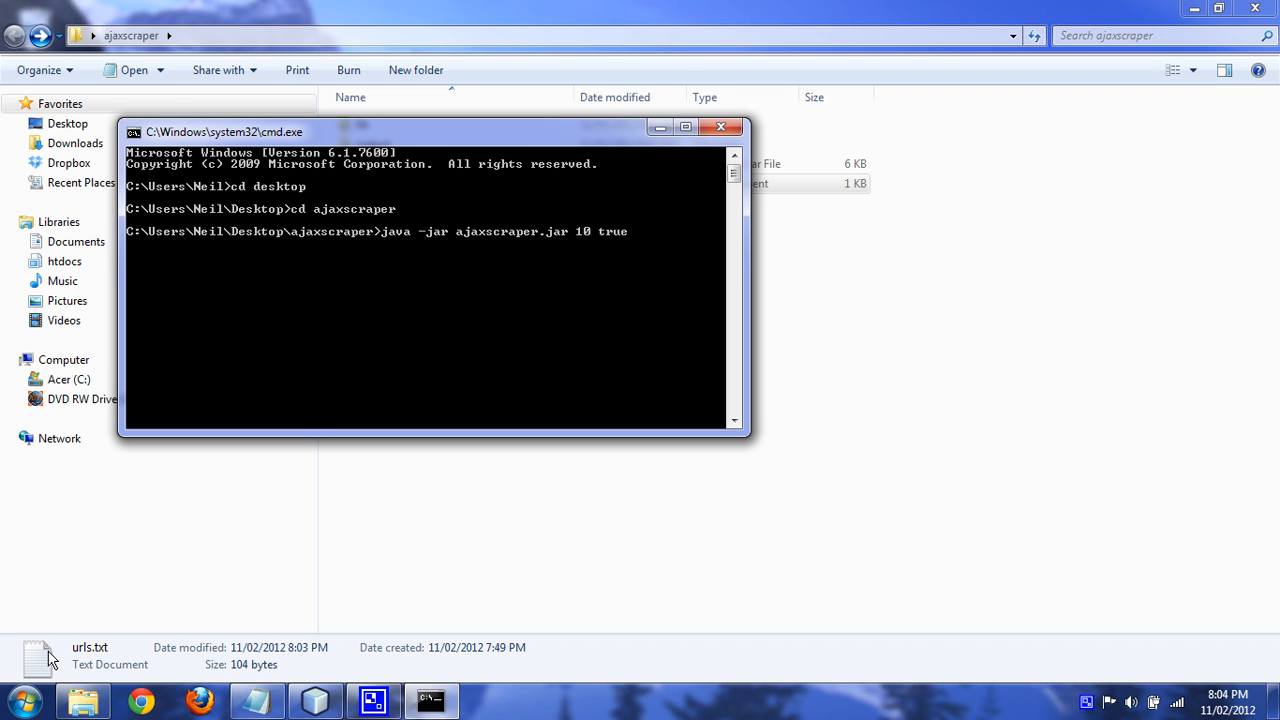
type("false")
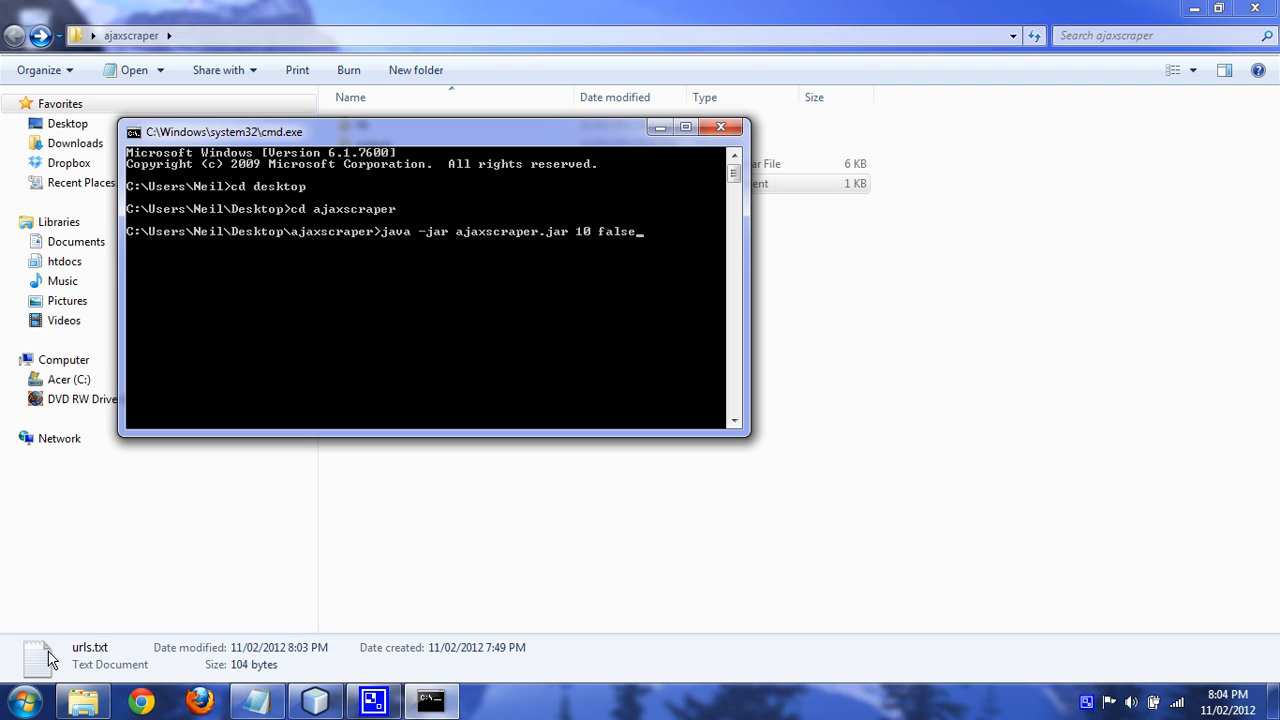
type("true")
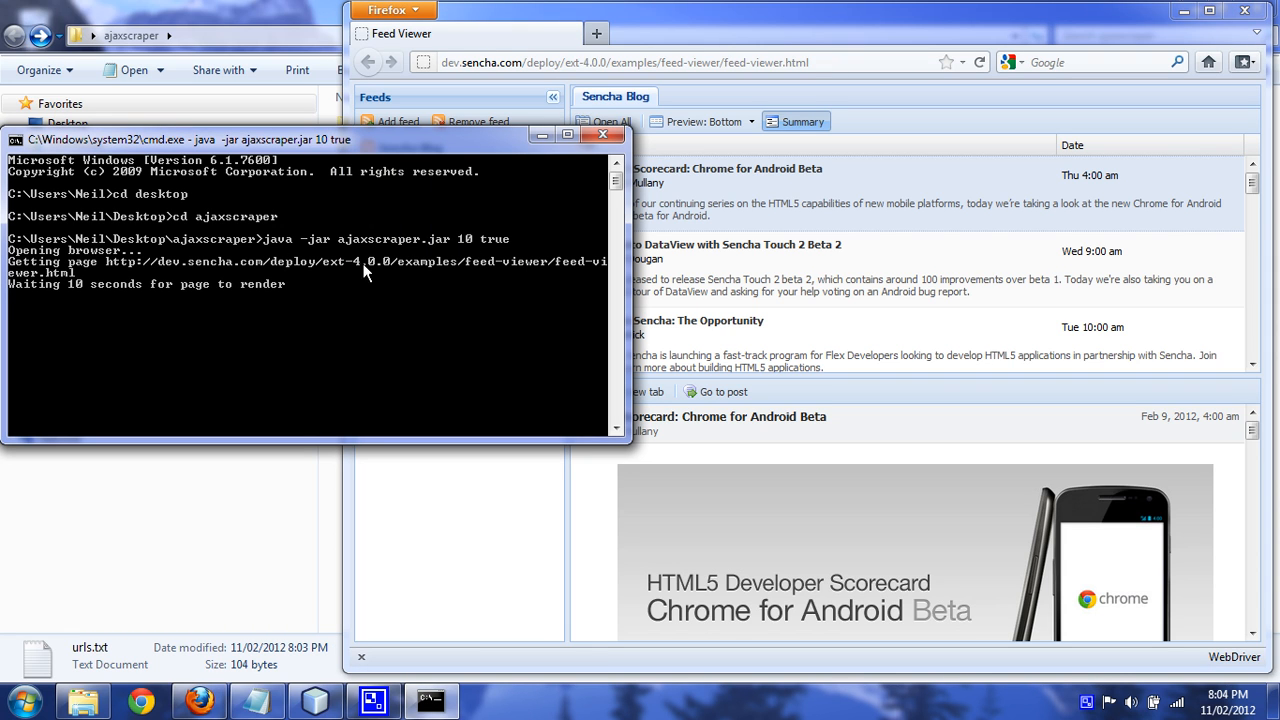
mouse_move(98, 324)
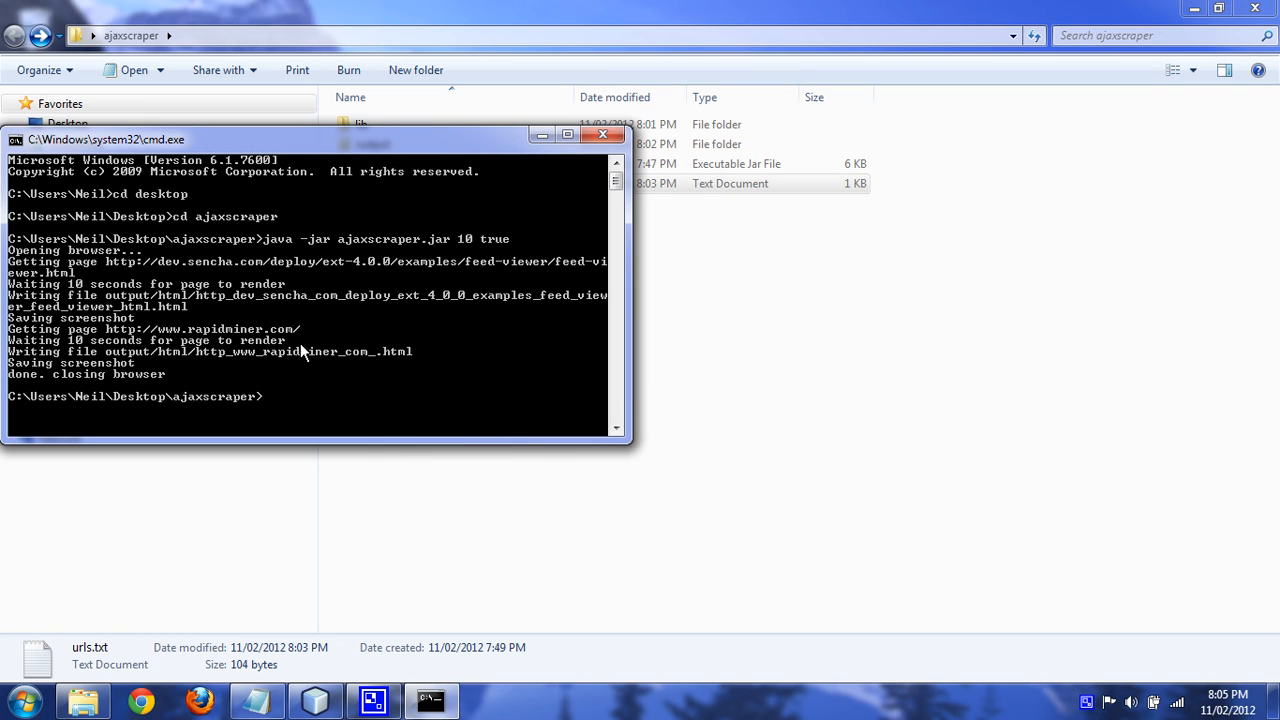
Minimize cmd and inspect the saved Sencha feed viewer and rapidminer HTML files in output\html.
left_click(604, 134)
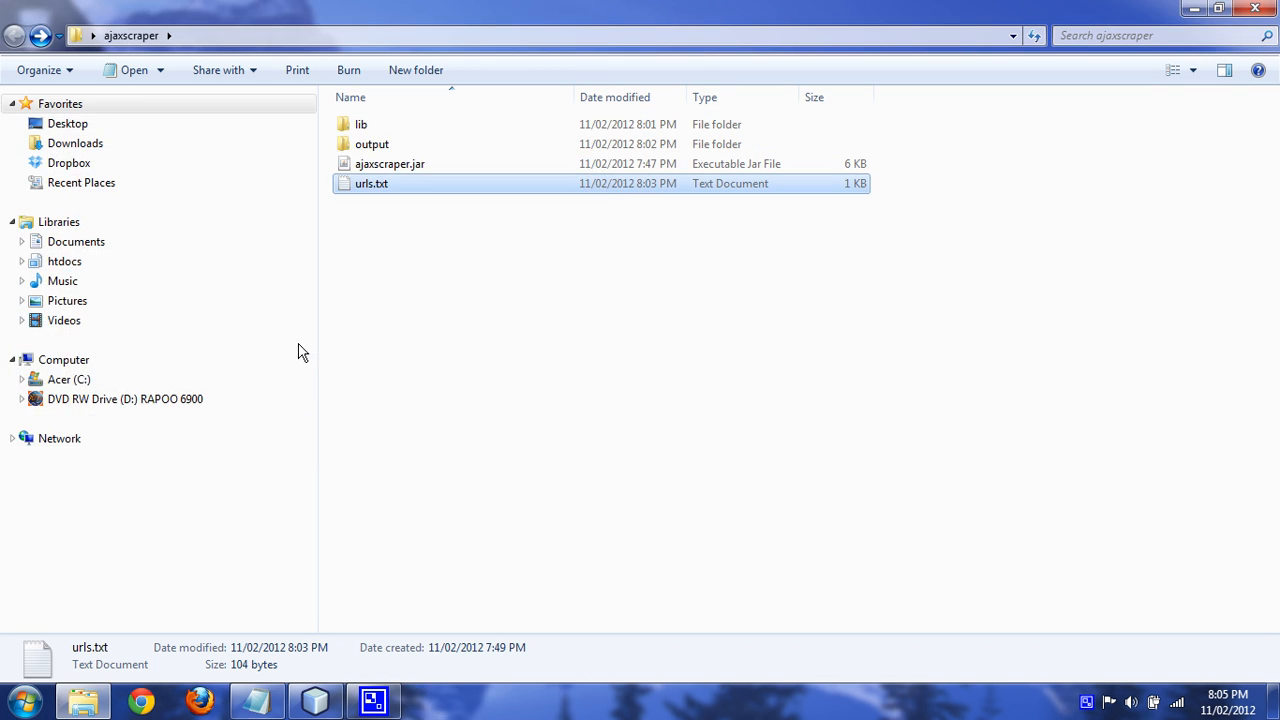
double_click(372, 144)
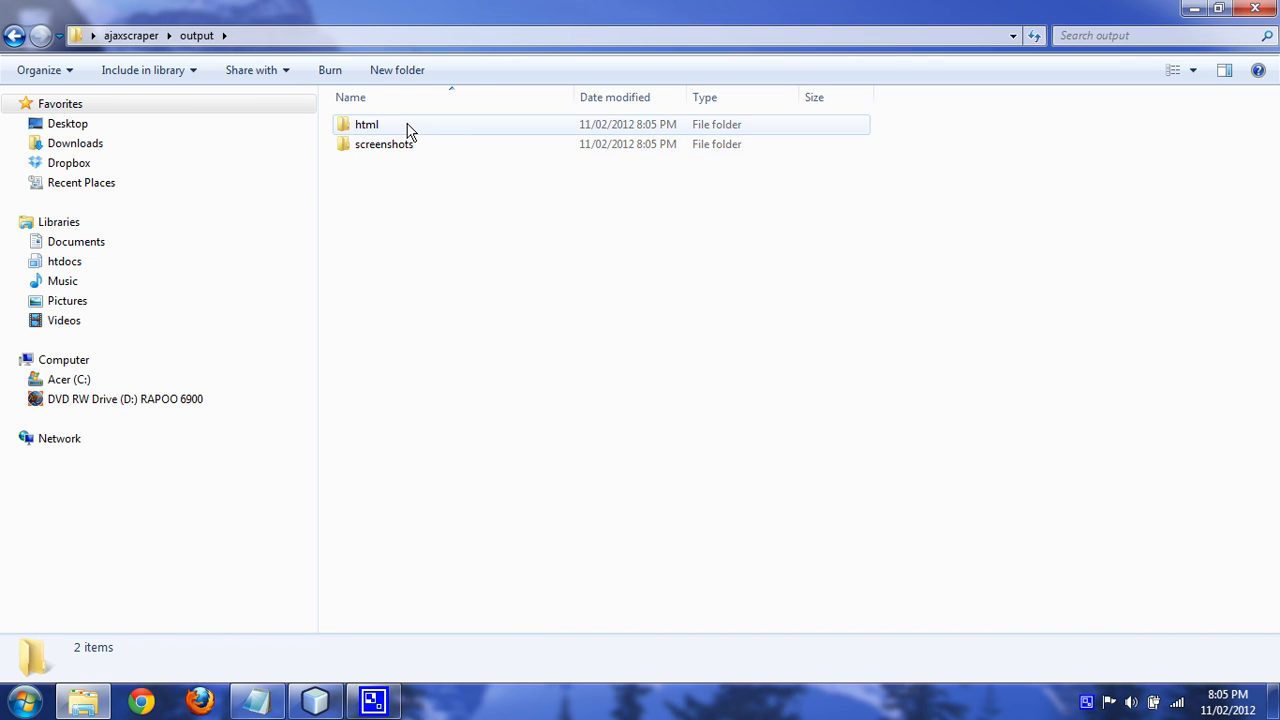
double_click(368, 124)
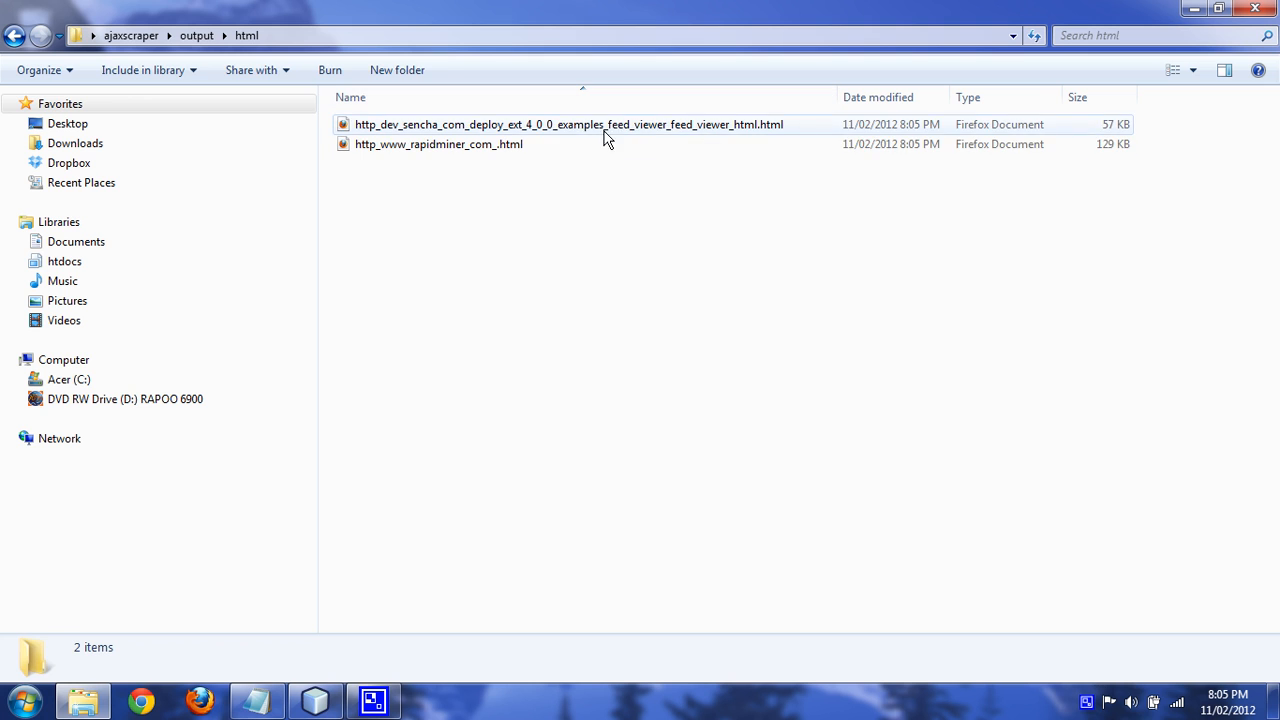
left_click(568, 124)
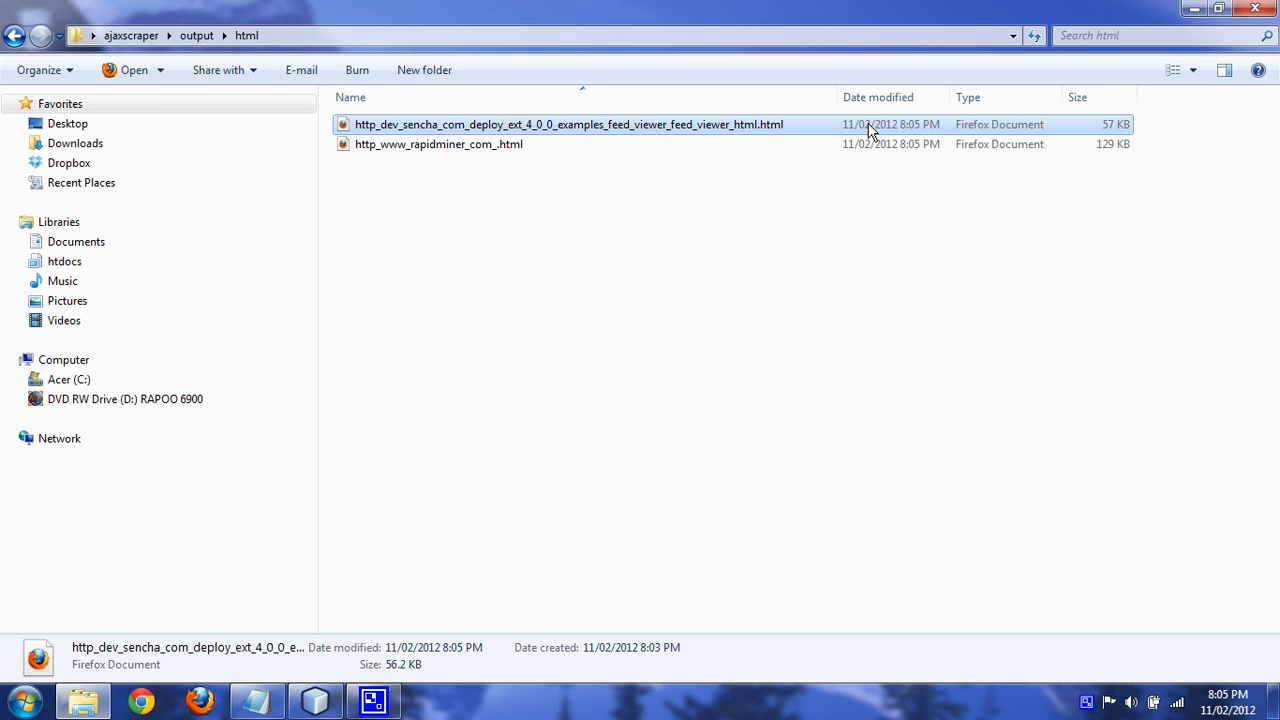
left_click(440, 144)
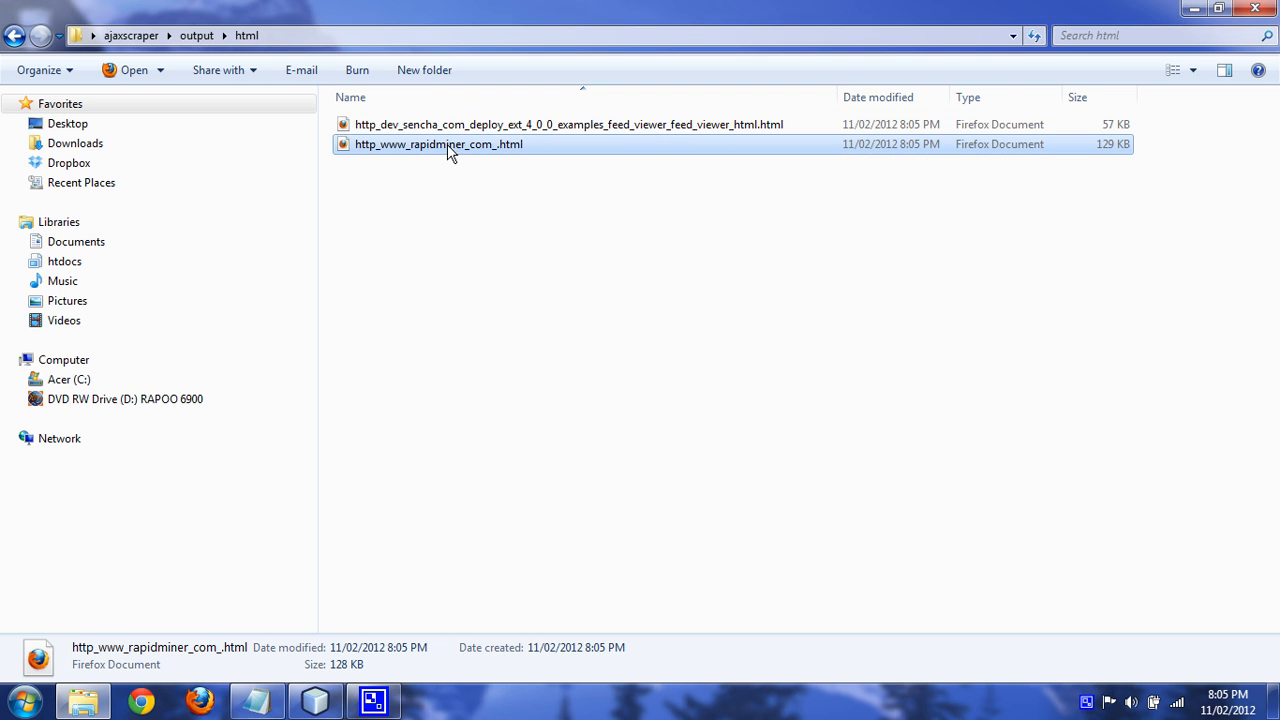
left_click(16, 36)
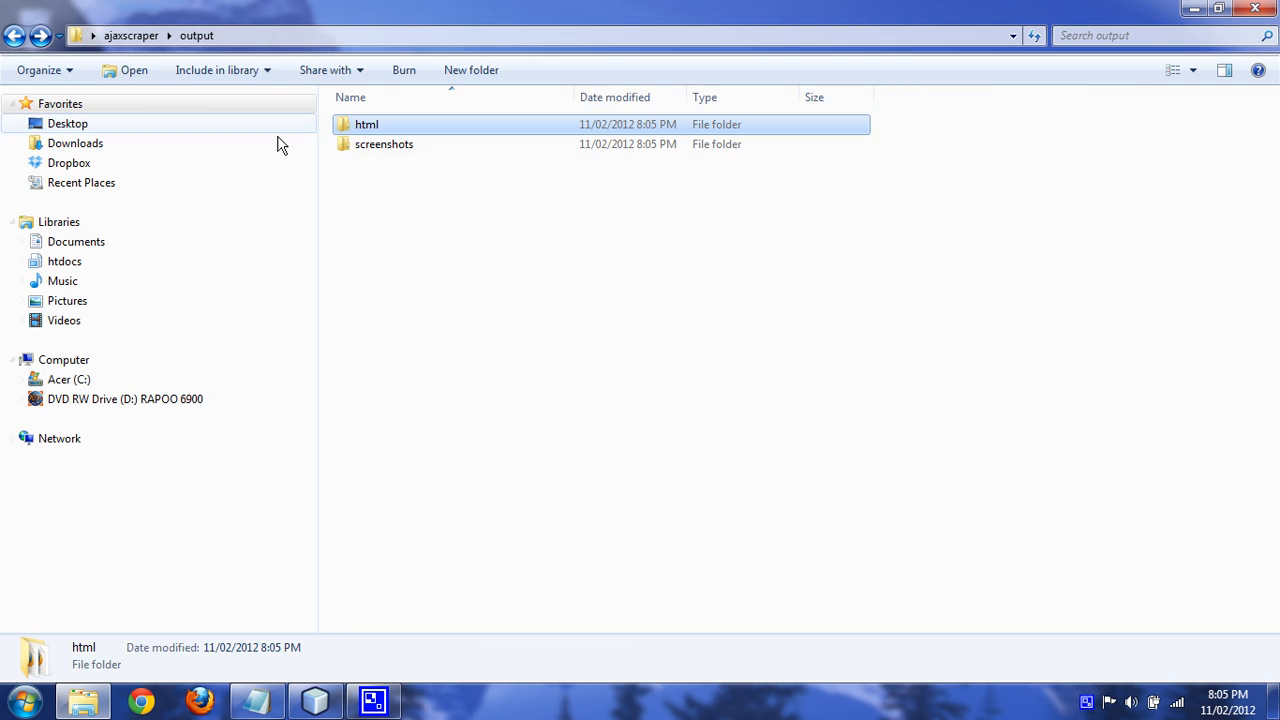
List the screenshots in Details view, view the rapidminer screenshot, and return to the ajaxscraper folder.
double_click(384, 144)
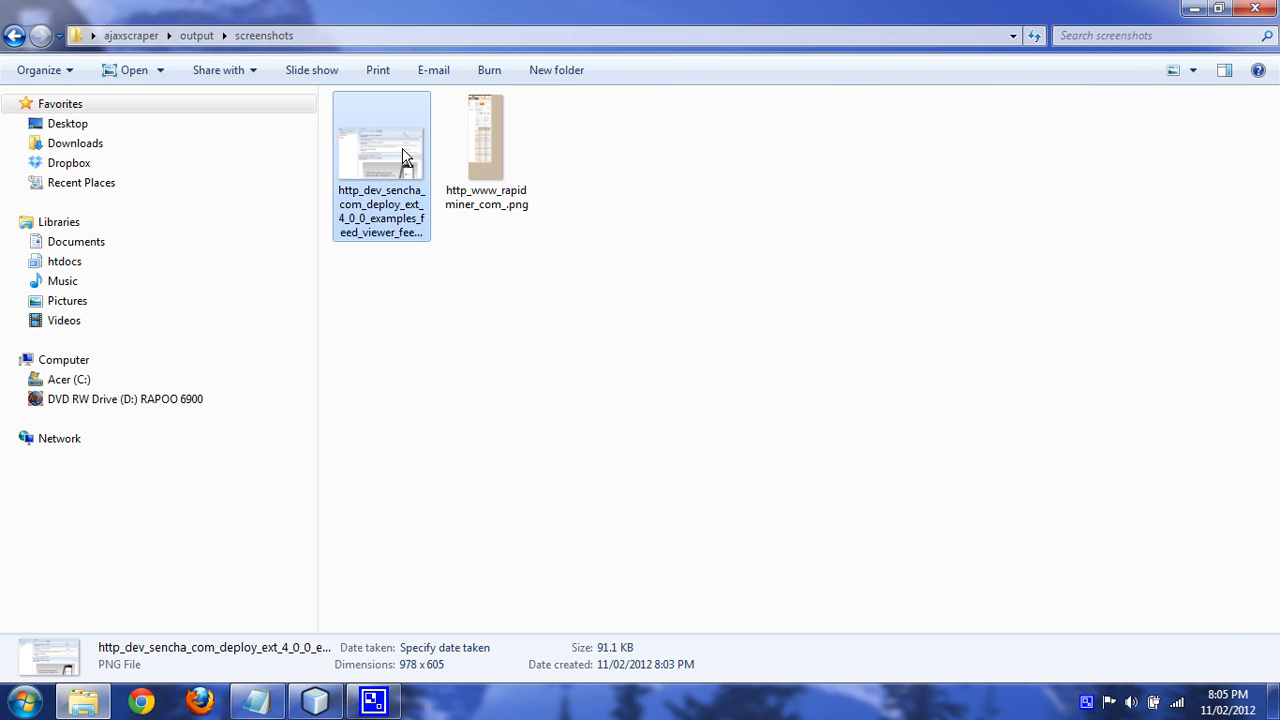
mouse_move(800, 124)
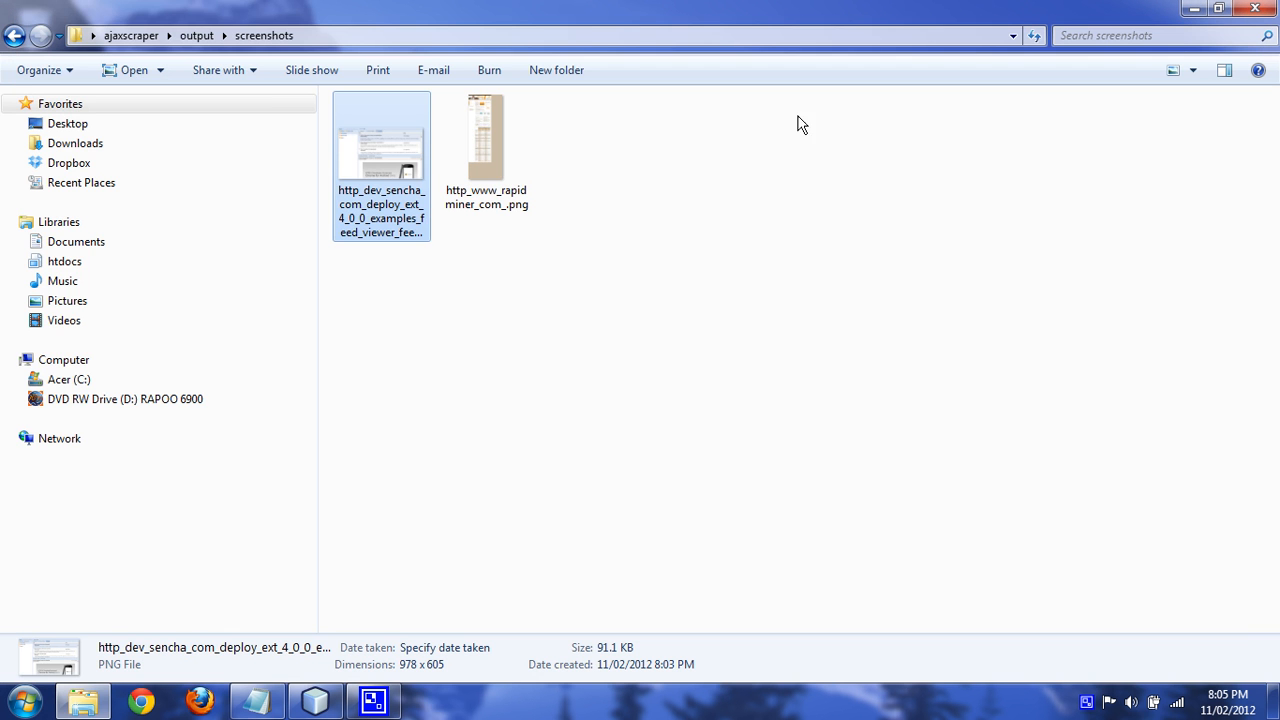
left_click(1192, 70)
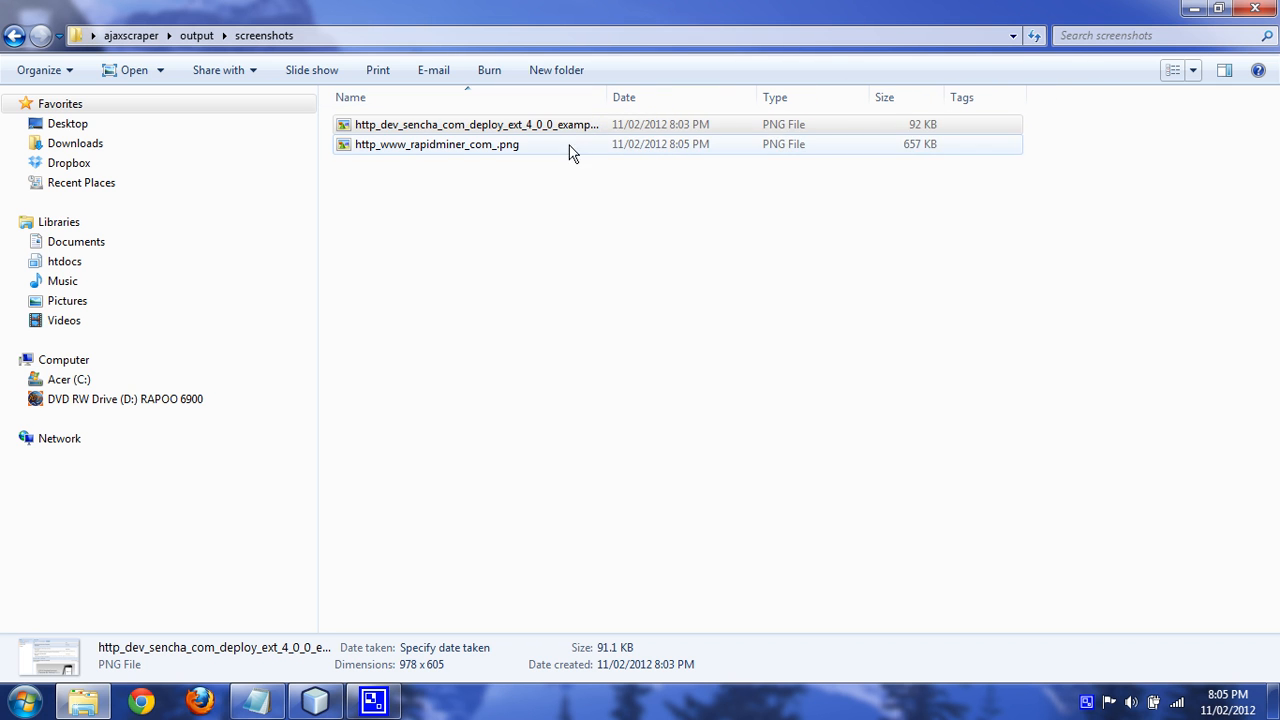
left_click(436, 144)
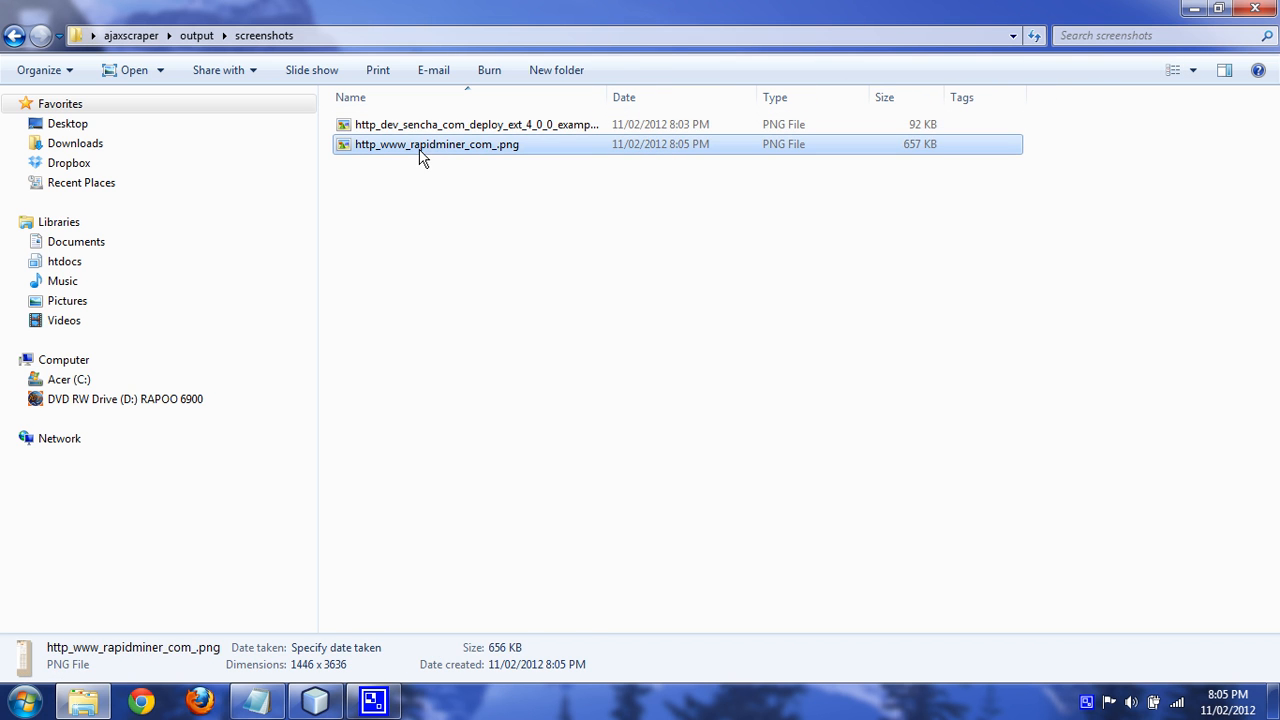
double_click(436, 144)
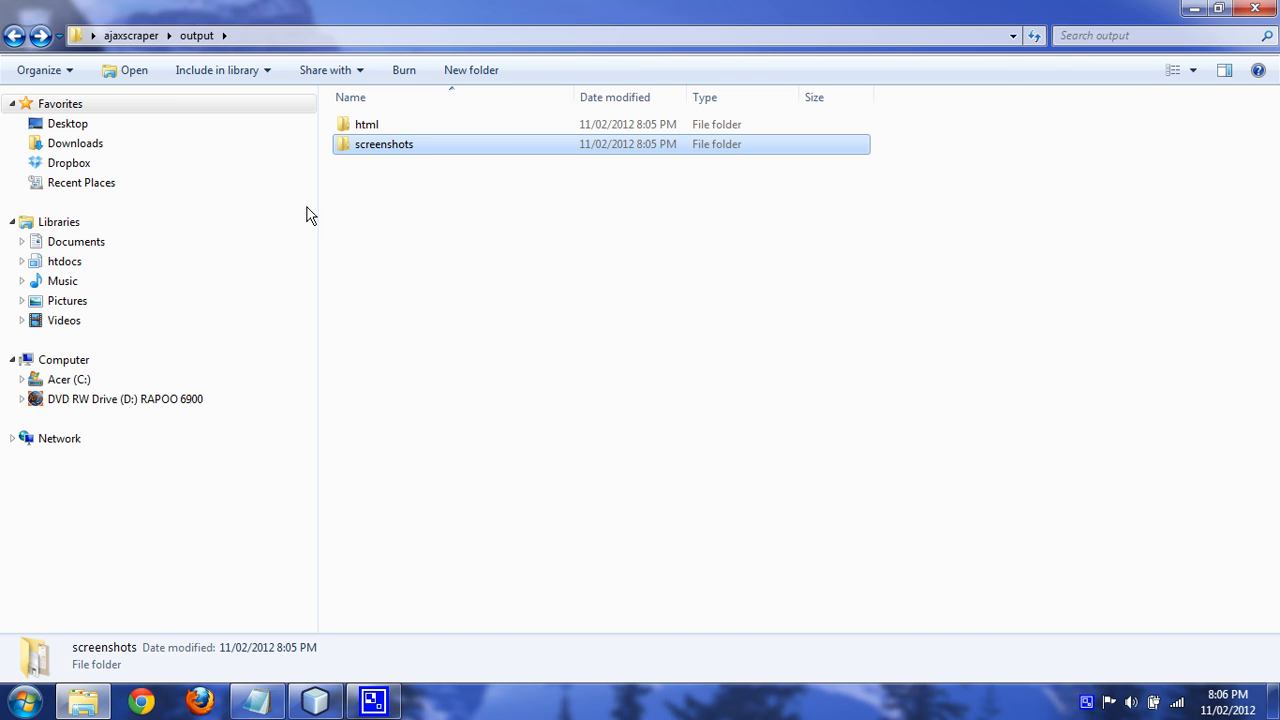
left_click(16, 36)
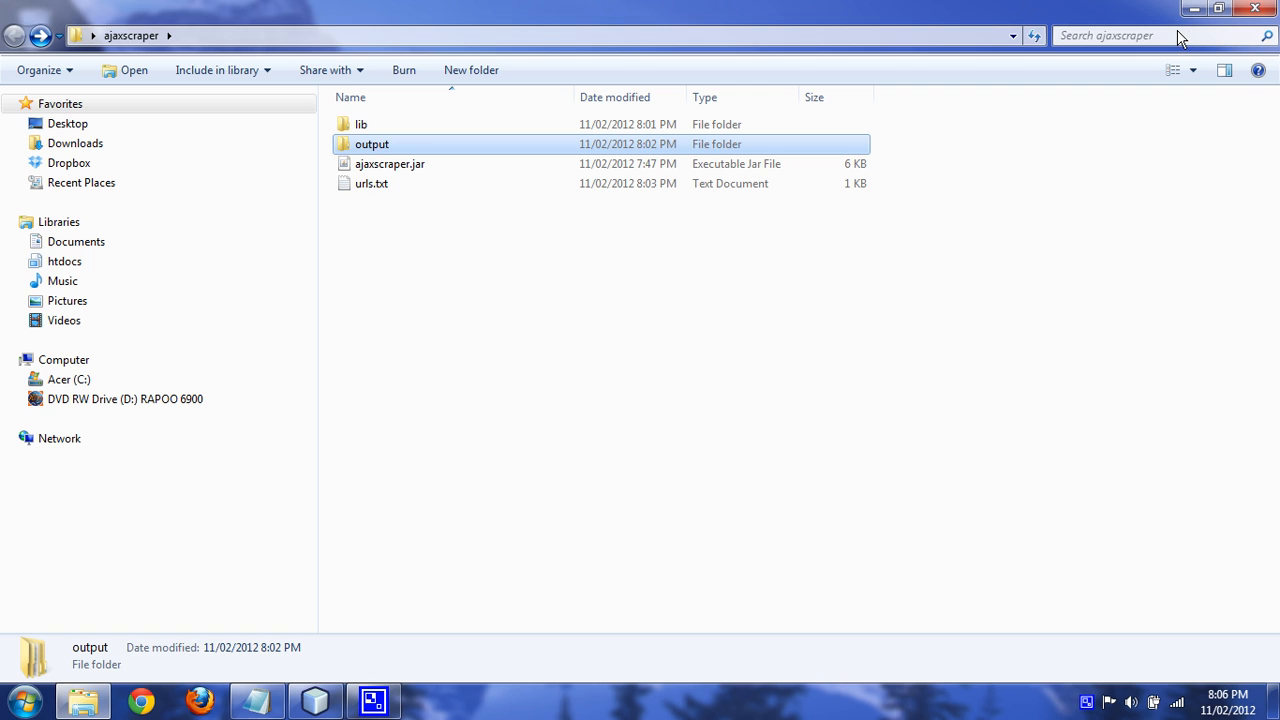
mouse_move(1050, 160)
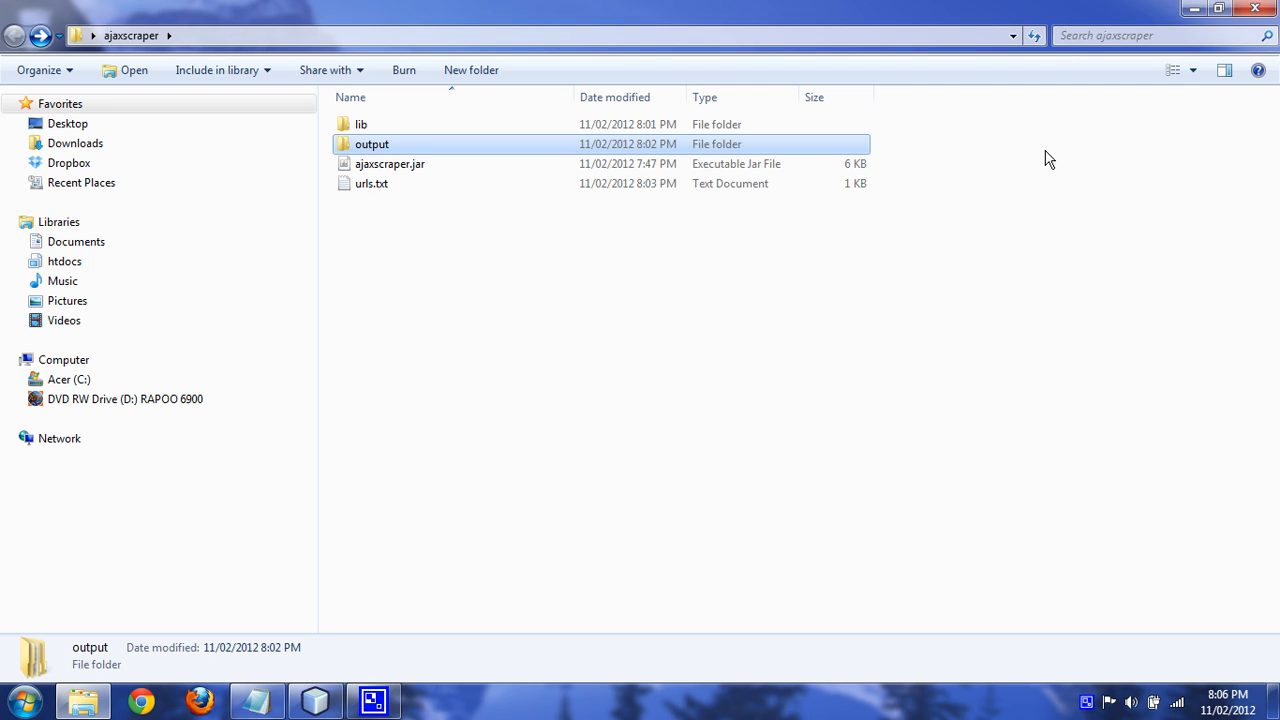